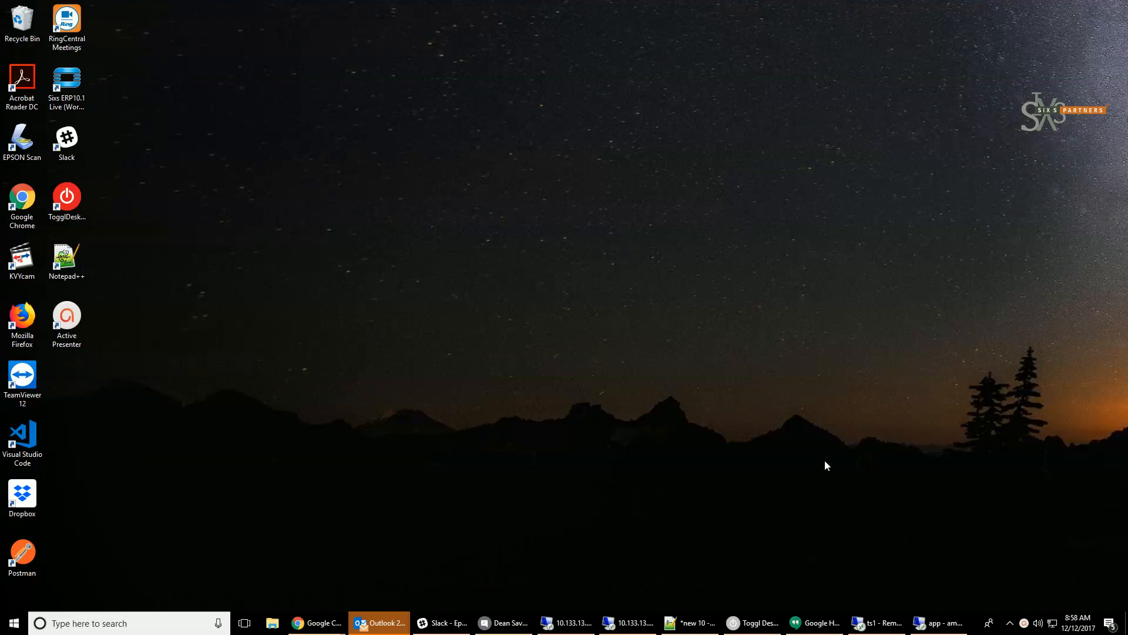
pyautogui.moveTo(929, 623)
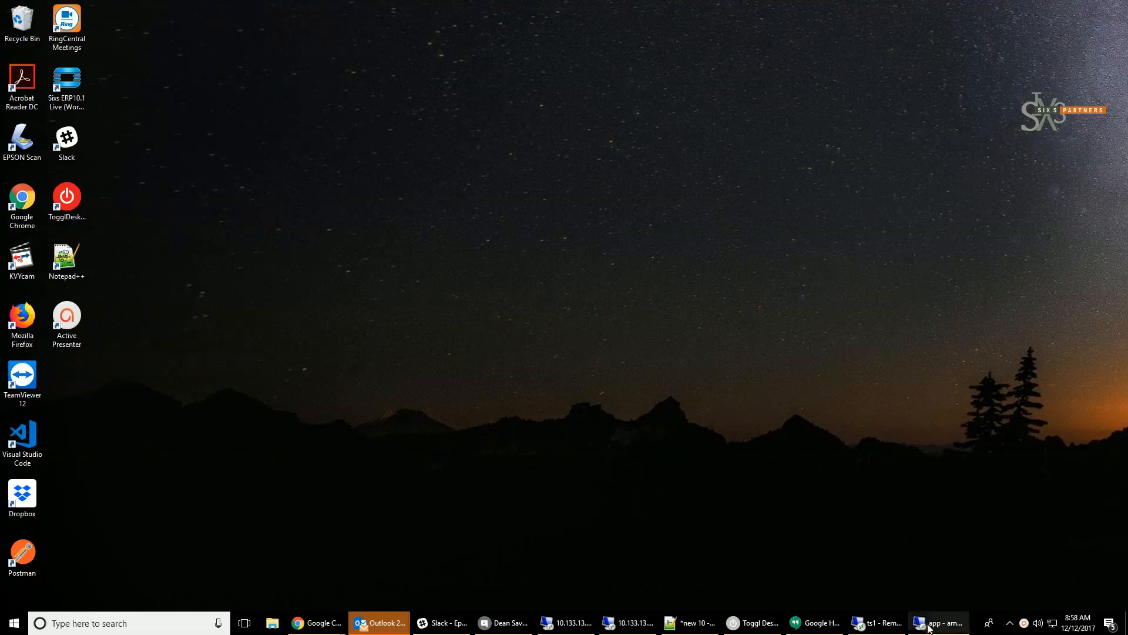
# Bring the ts1 remote Epicor session forward and launch ABC Code in developer mode
pyautogui.click(881, 622)
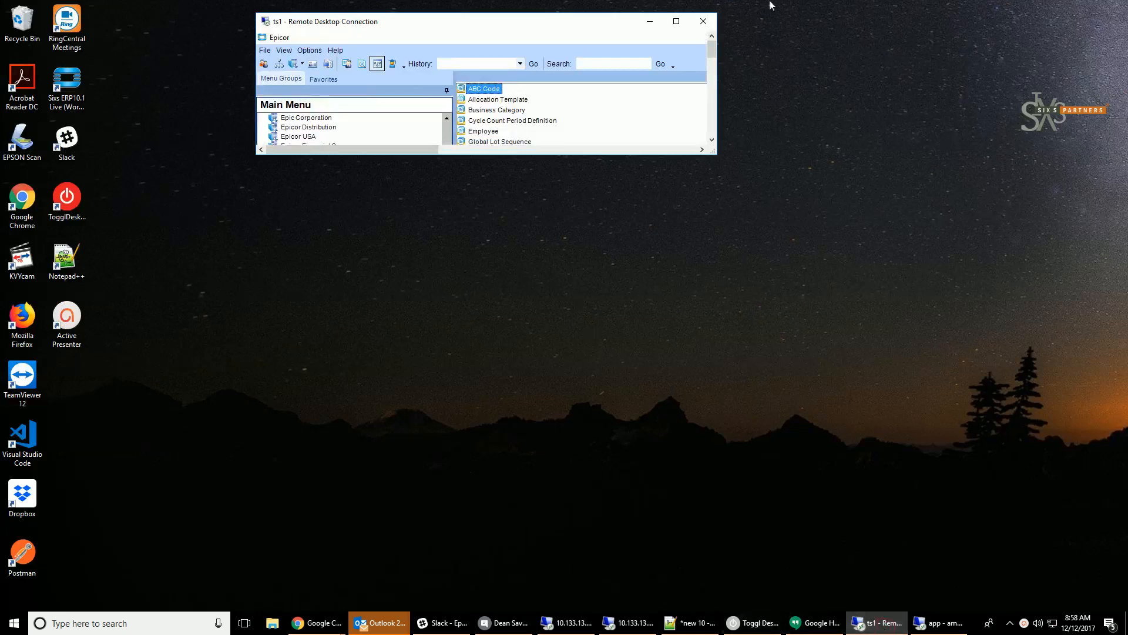
pyautogui.click(676, 21)
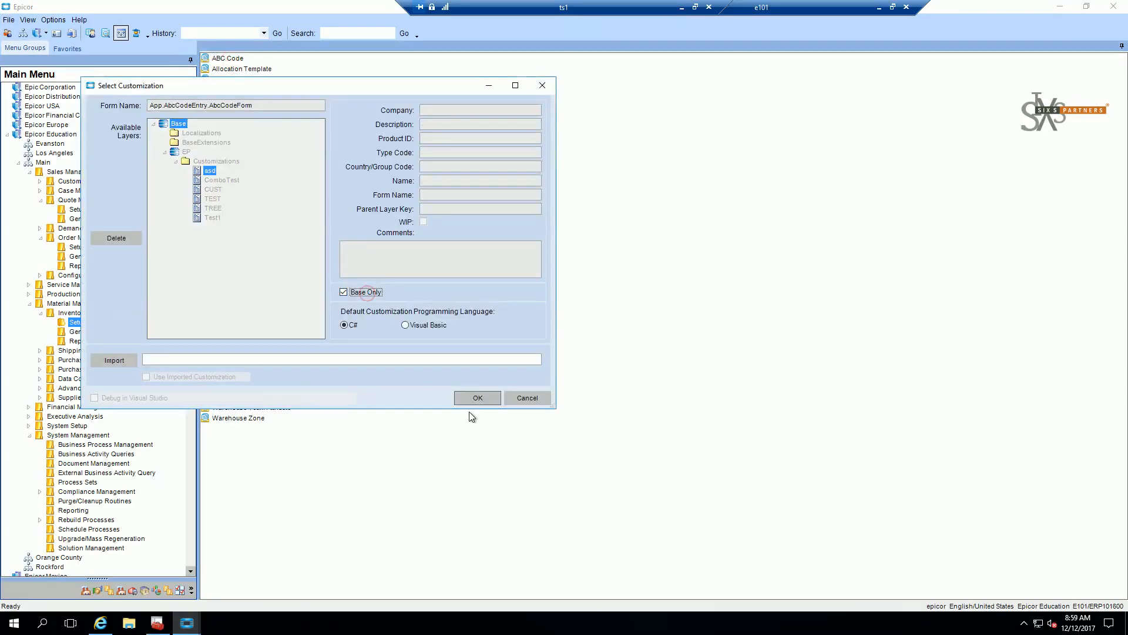
# Open ABC Code Maintenance with Base Only and bring up its Customization Tools
pyautogui.click(477, 397)
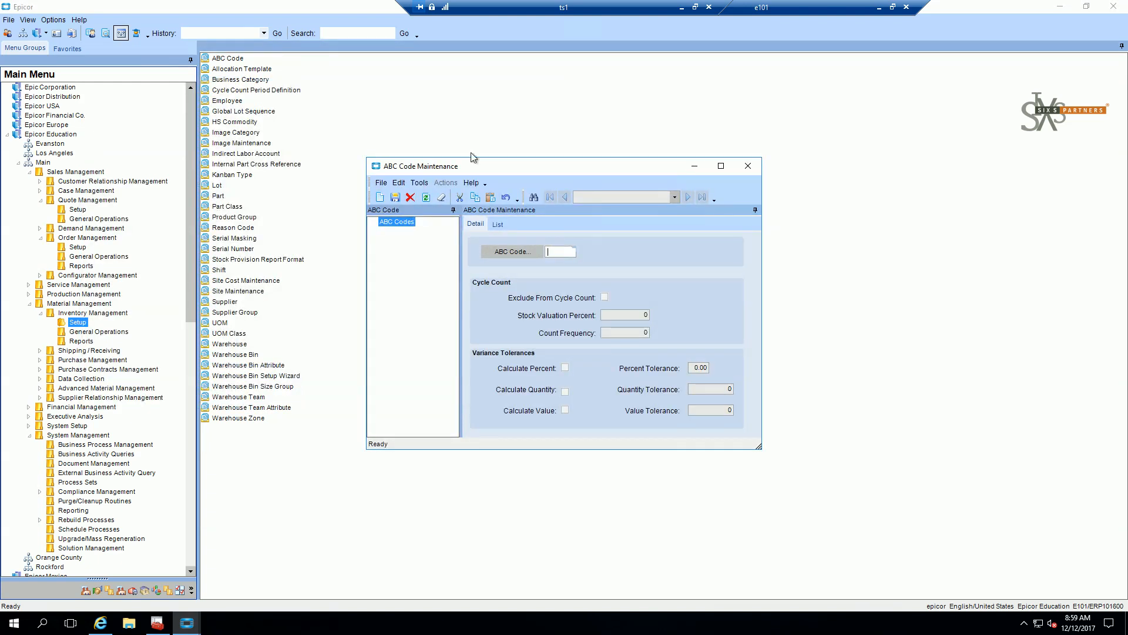
pyautogui.click(419, 182)
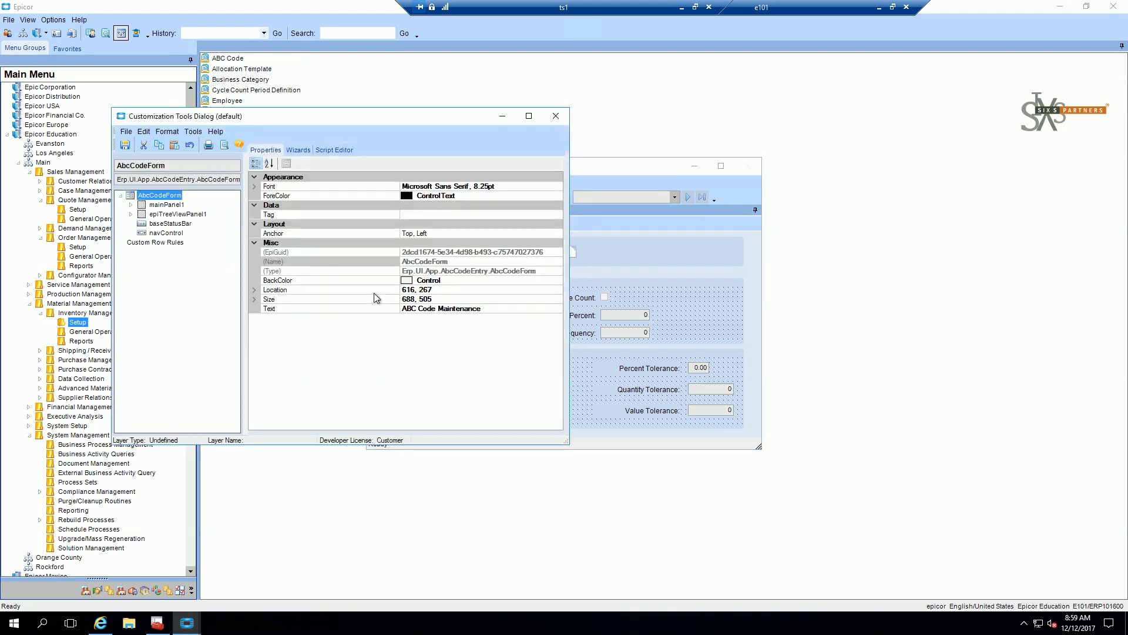
# Place an EpiCombo from the ToolBox and set its EpiBinding to CallContextBpmData.Number01
pyautogui.click(194, 131)
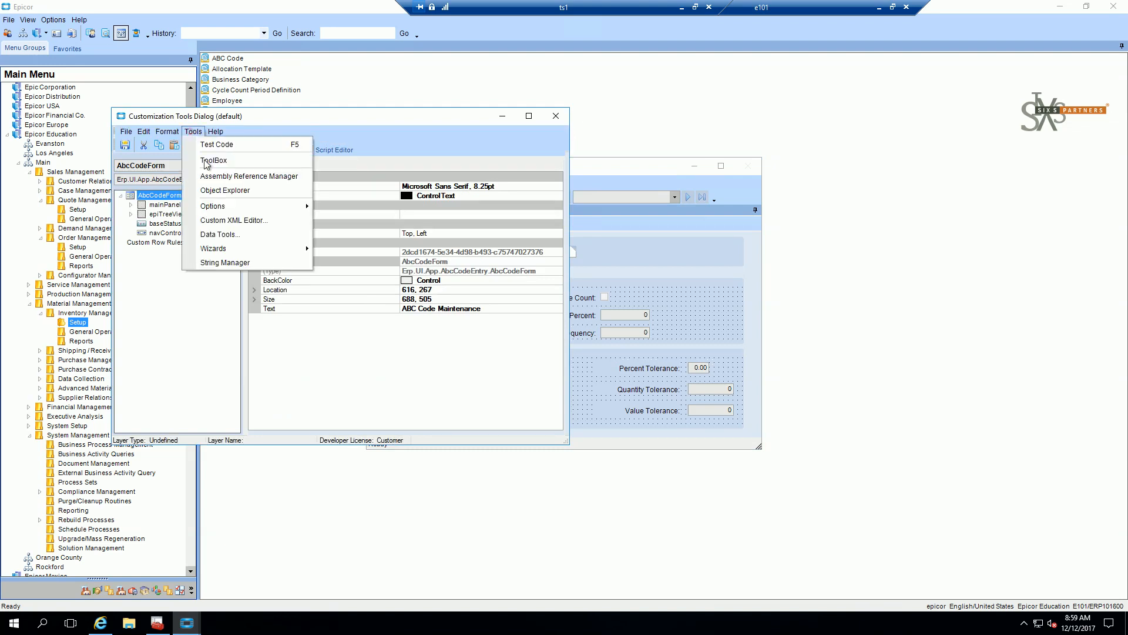
pyautogui.click(213, 160)
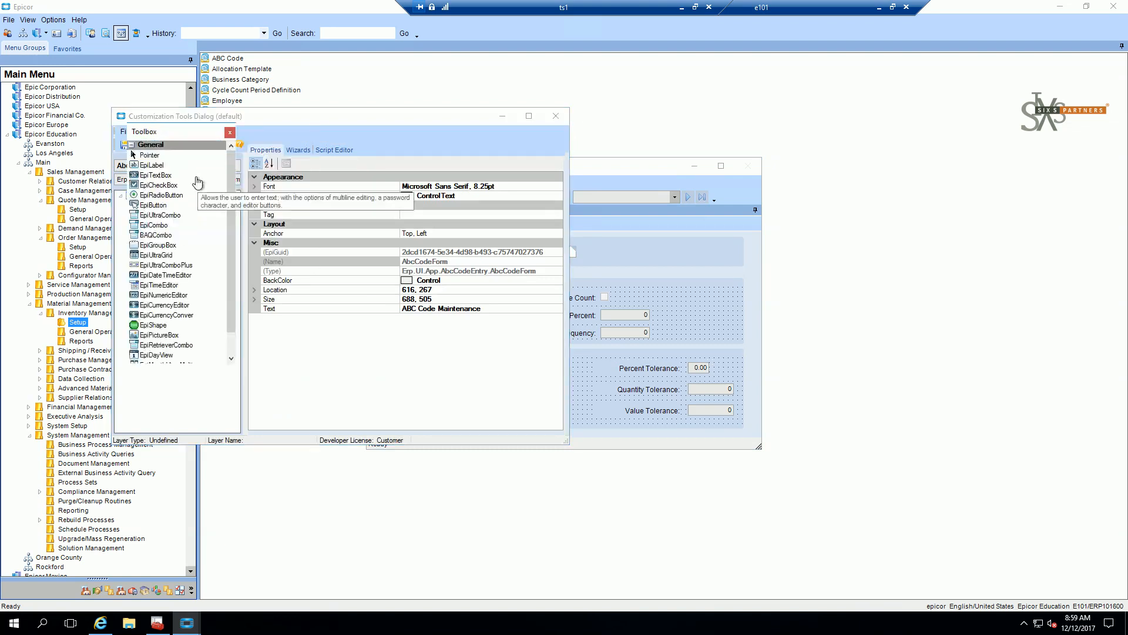
pyautogui.click(154, 225)
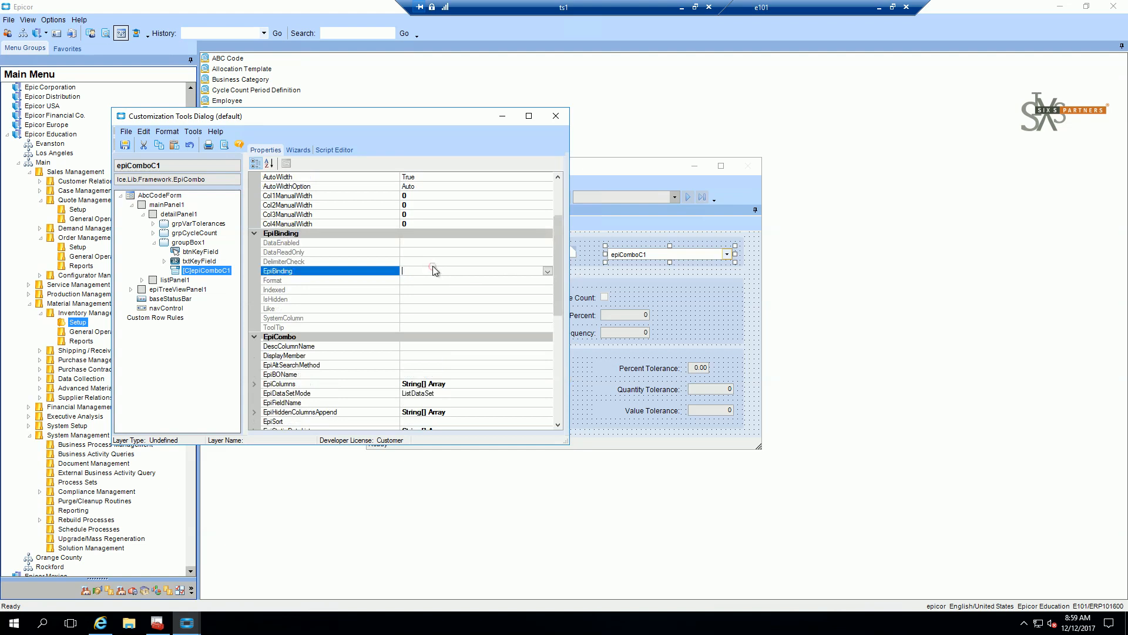
pyautogui.click(548, 271)
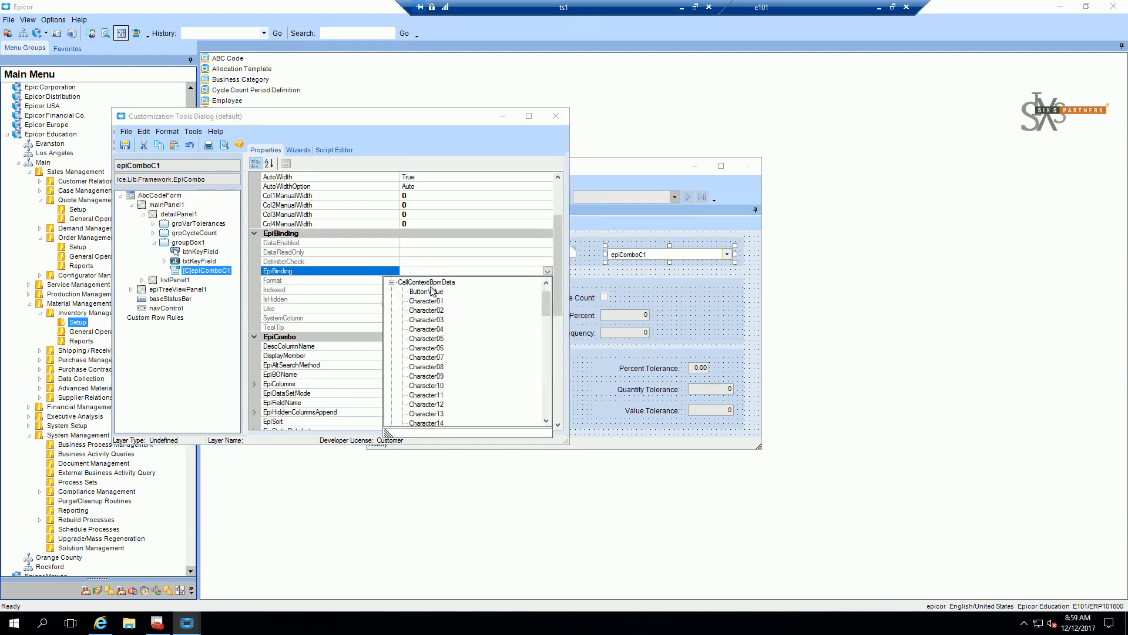
pyautogui.scroll(-3)
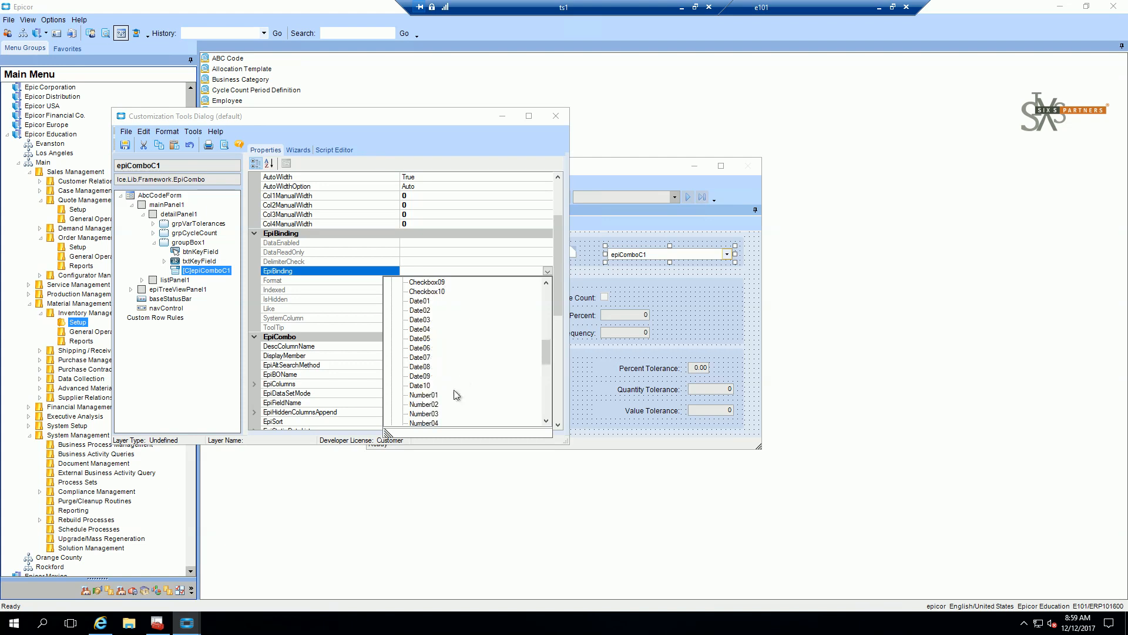
pyautogui.click(421, 394)
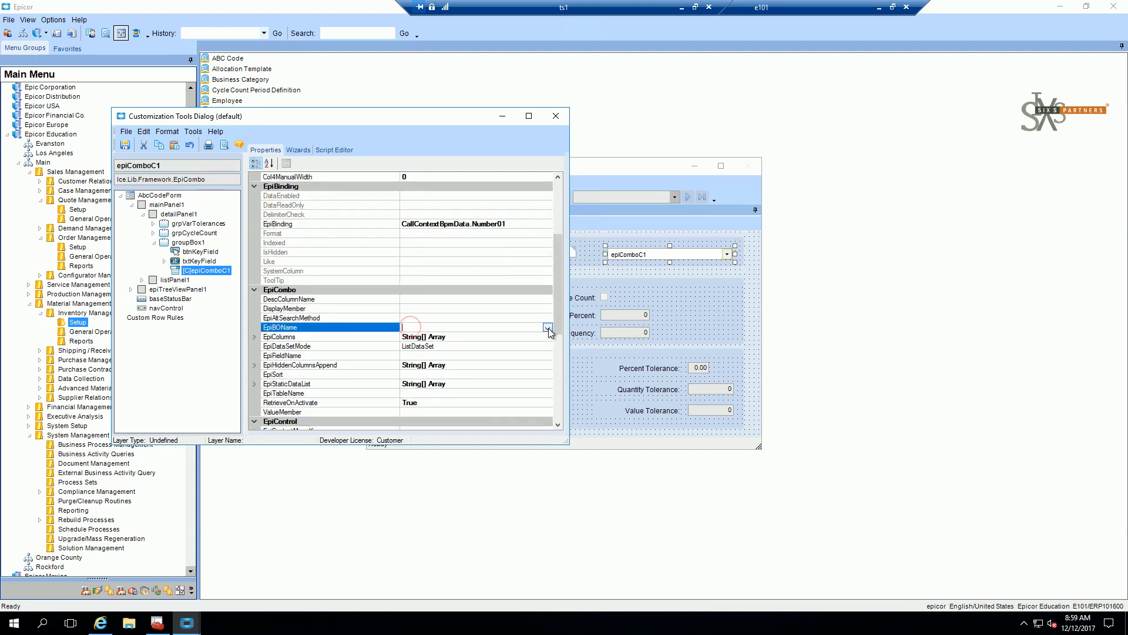
# Source the first combo from Erp:BO:Customer CustomerList, showing Name with CustNum values
pyautogui.click(548, 328)
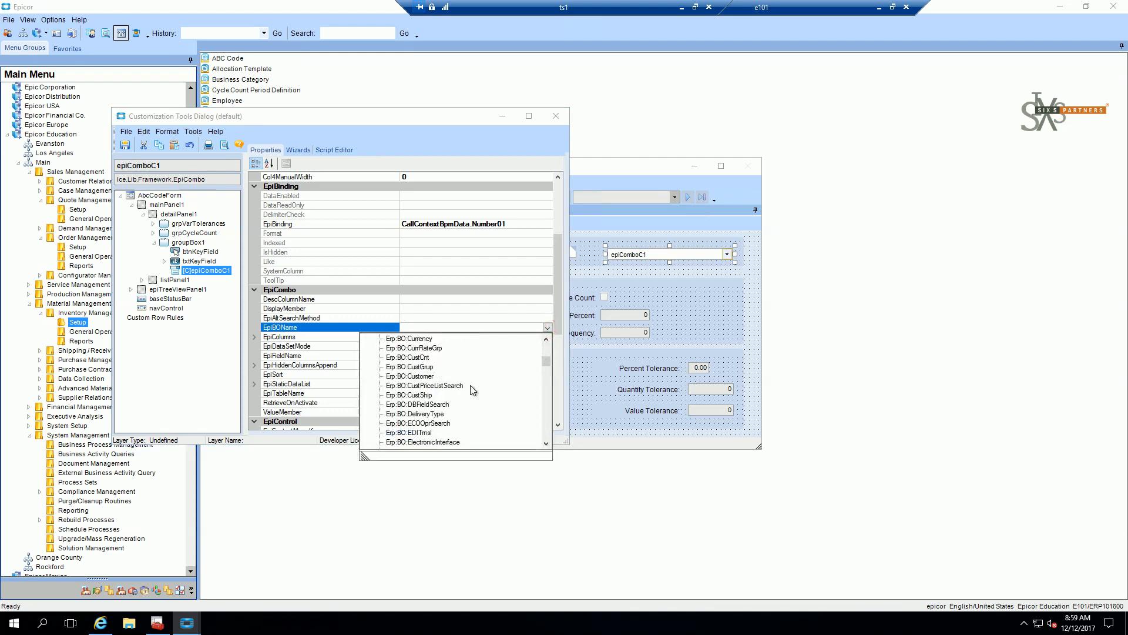
pyautogui.click(409, 376)
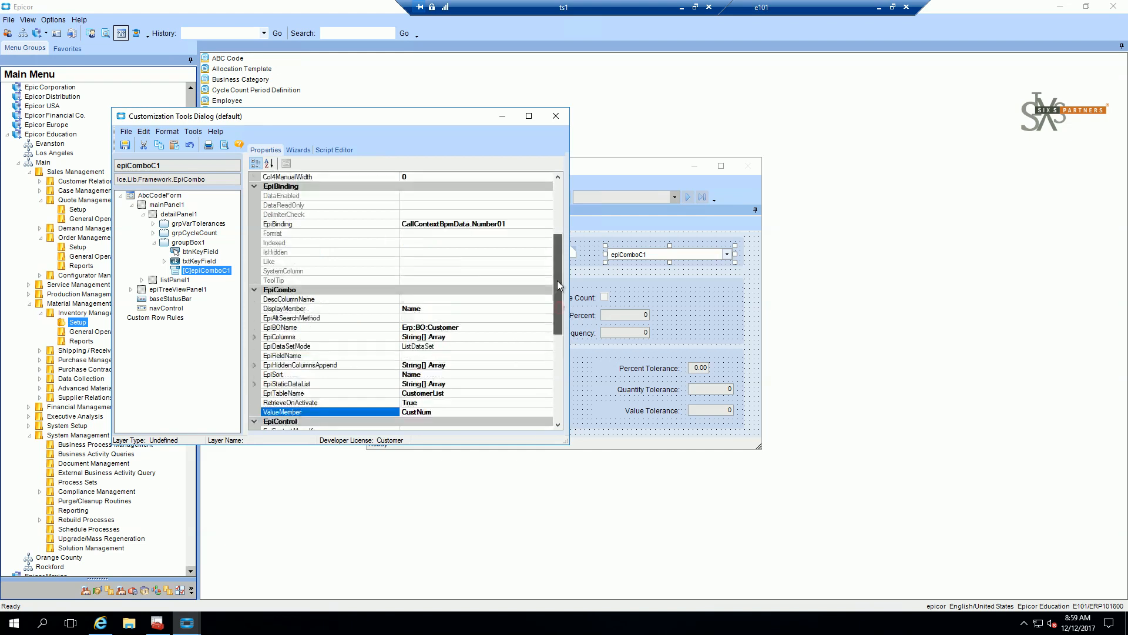
pyautogui.click(284, 214)
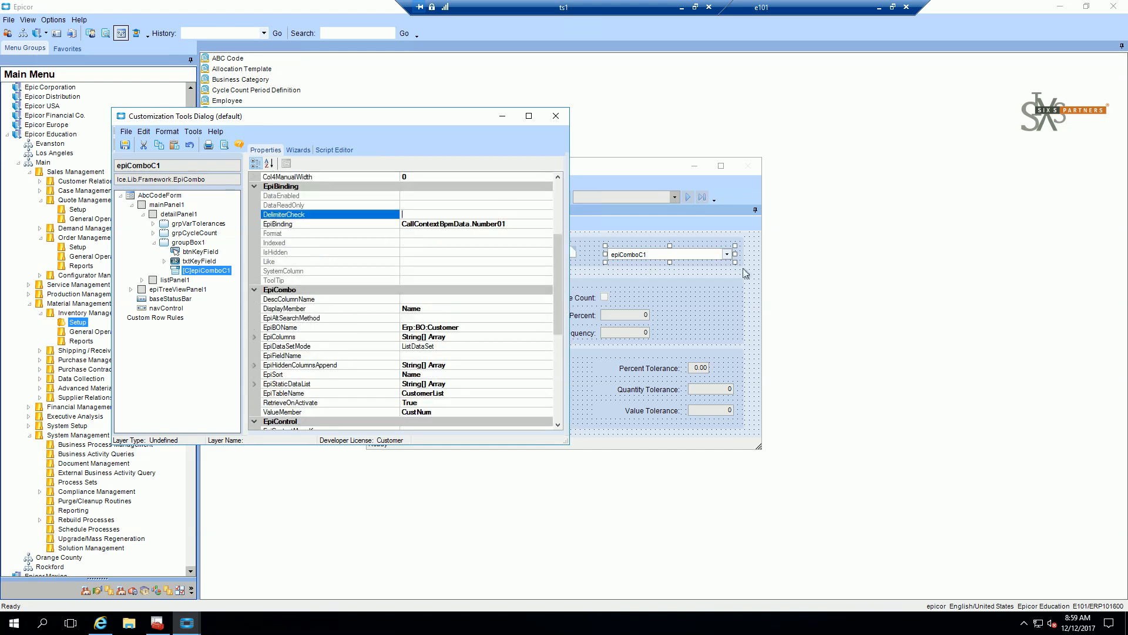
pyautogui.click(192, 131)
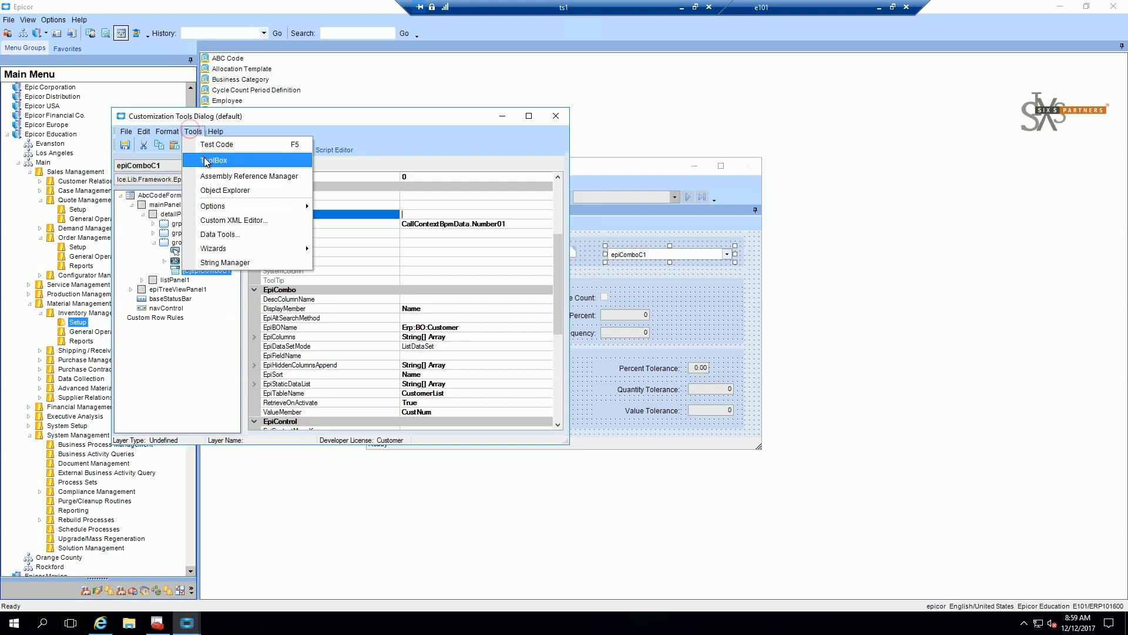
# Place a second EpiCombo and set its EpiBinding to CallContextBpmData.Character01
pyautogui.click(212, 159)
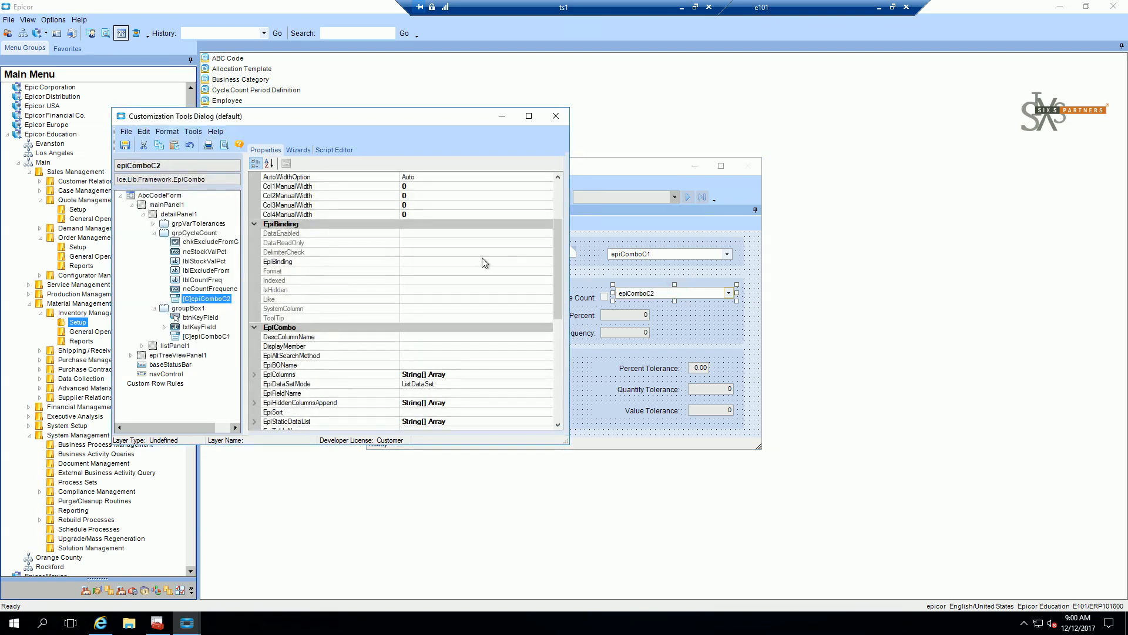
pyautogui.click(548, 261)
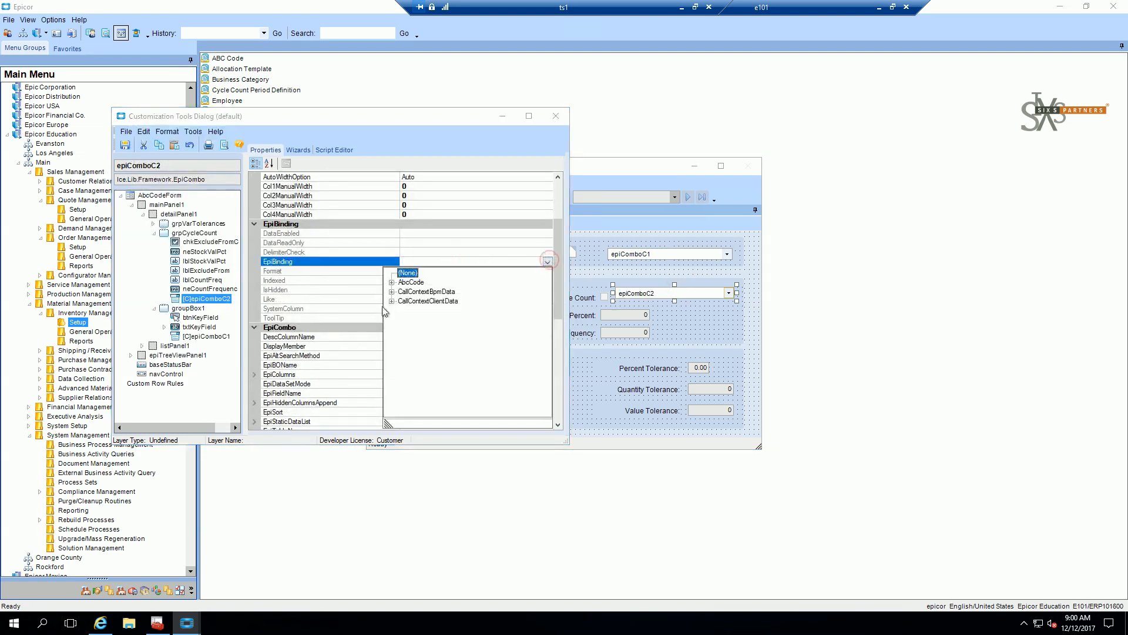
pyautogui.click(392, 291)
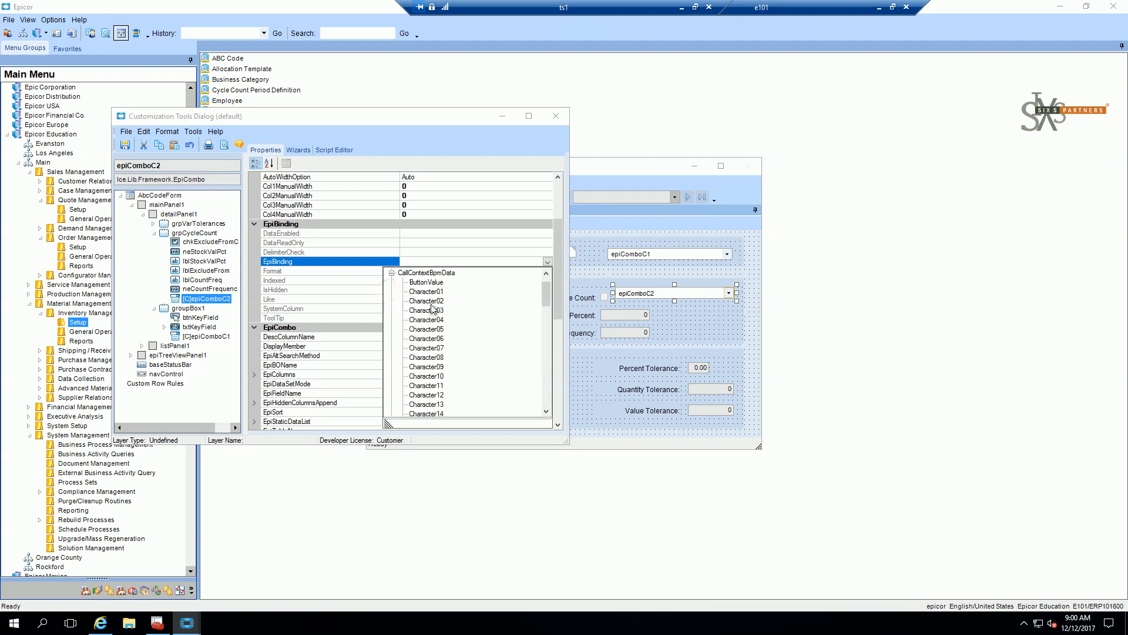
pyautogui.click(427, 291)
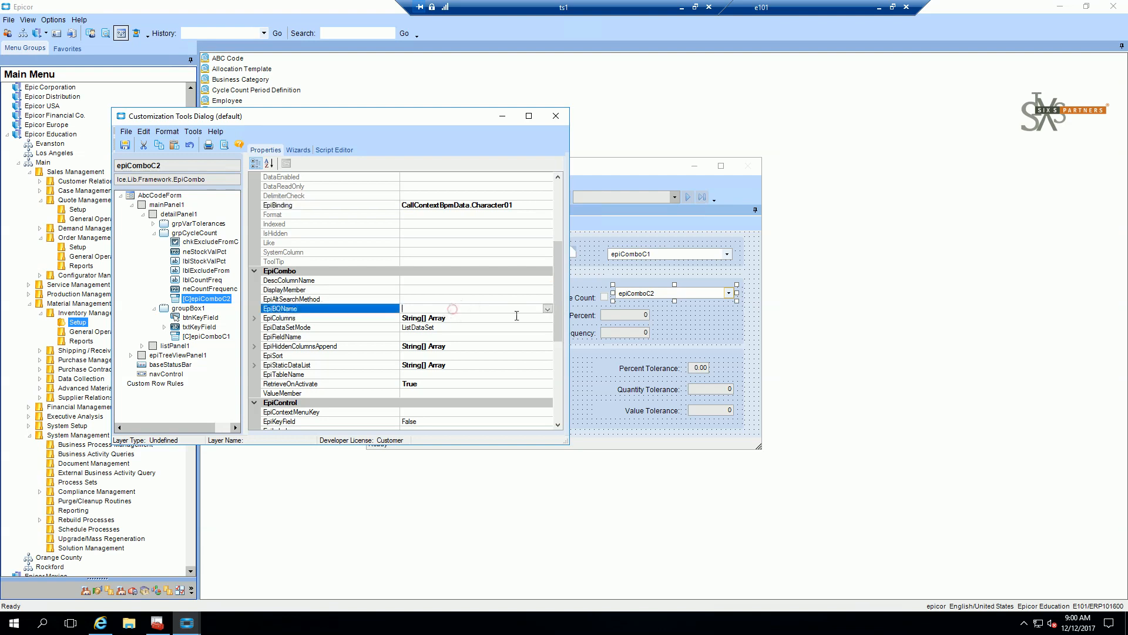
# Source the second combo from Erp:BO:ShipTo ShipToList, showing Name with ShipToNum values
pyautogui.click(547, 309)
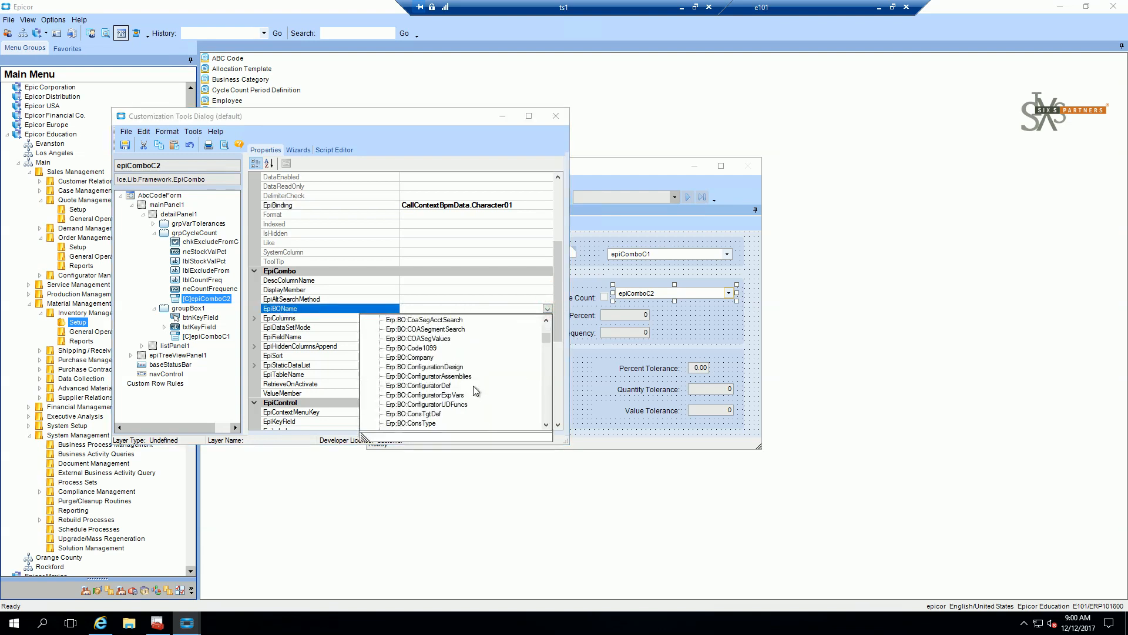
pyautogui.scroll(-3)
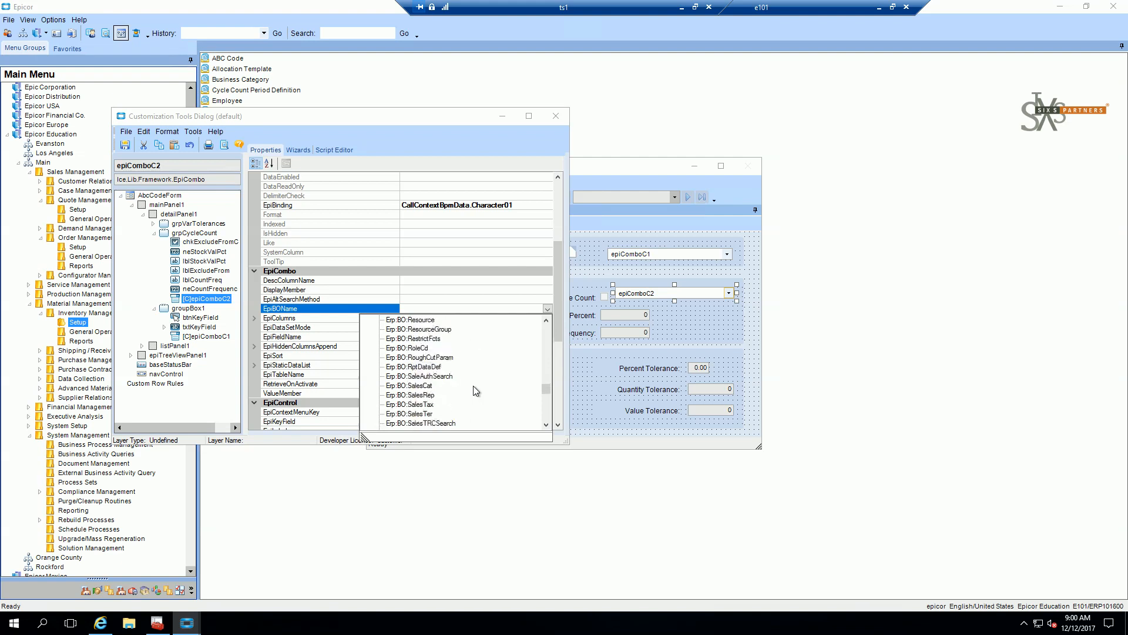
pyautogui.scroll(-3)
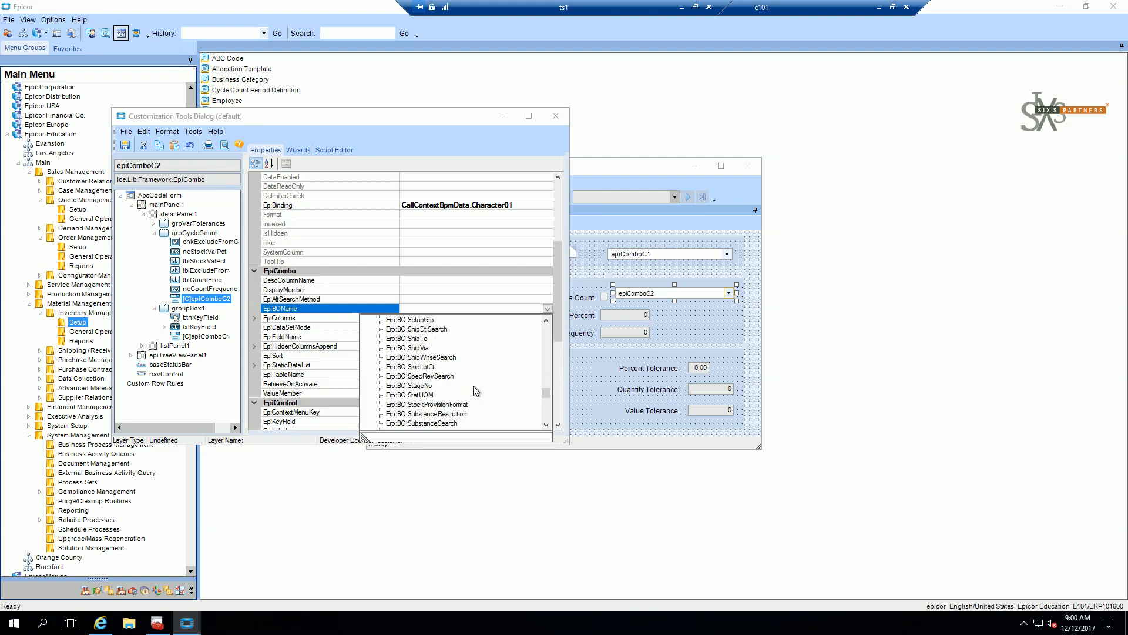
pyautogui.click(407, 338)
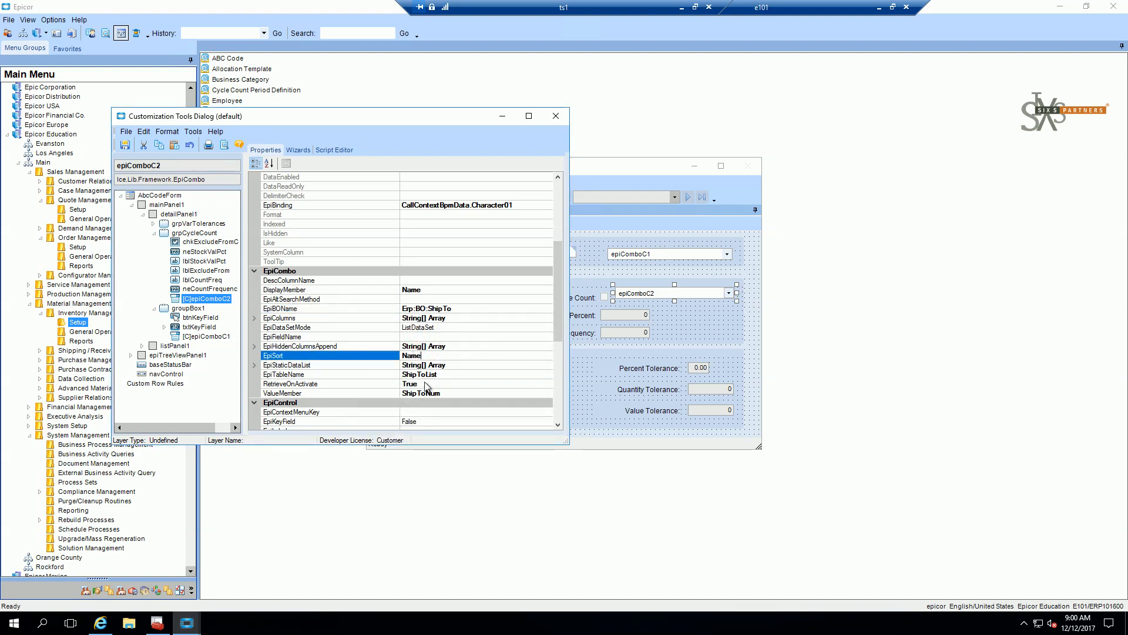
pyautogui.click(283, 393)
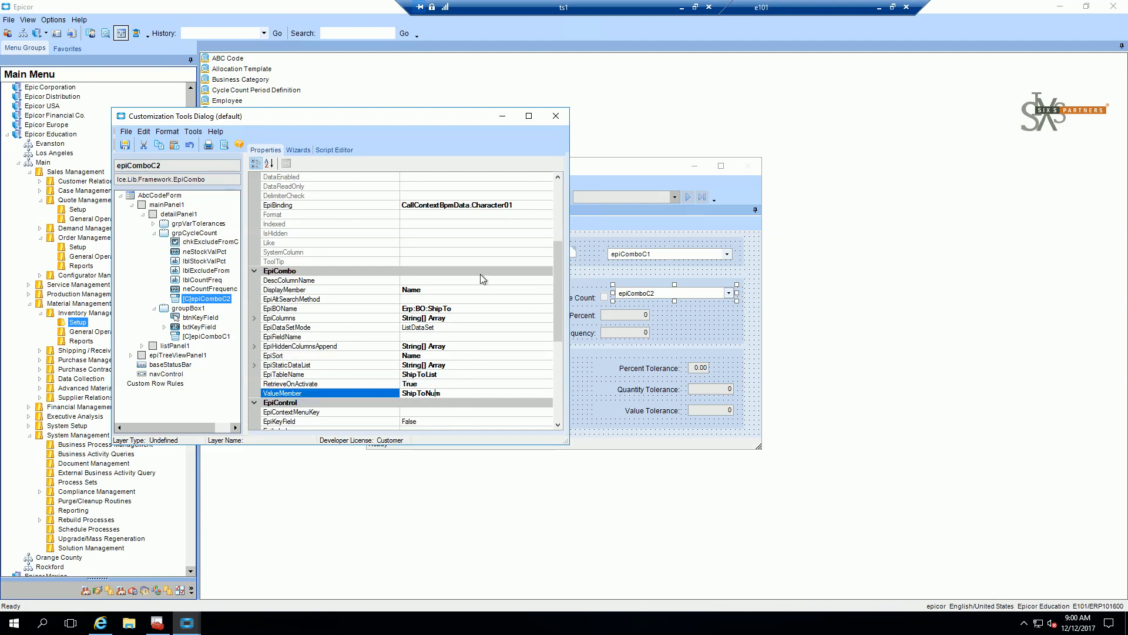
pyautogui.moveTo(432, 328)
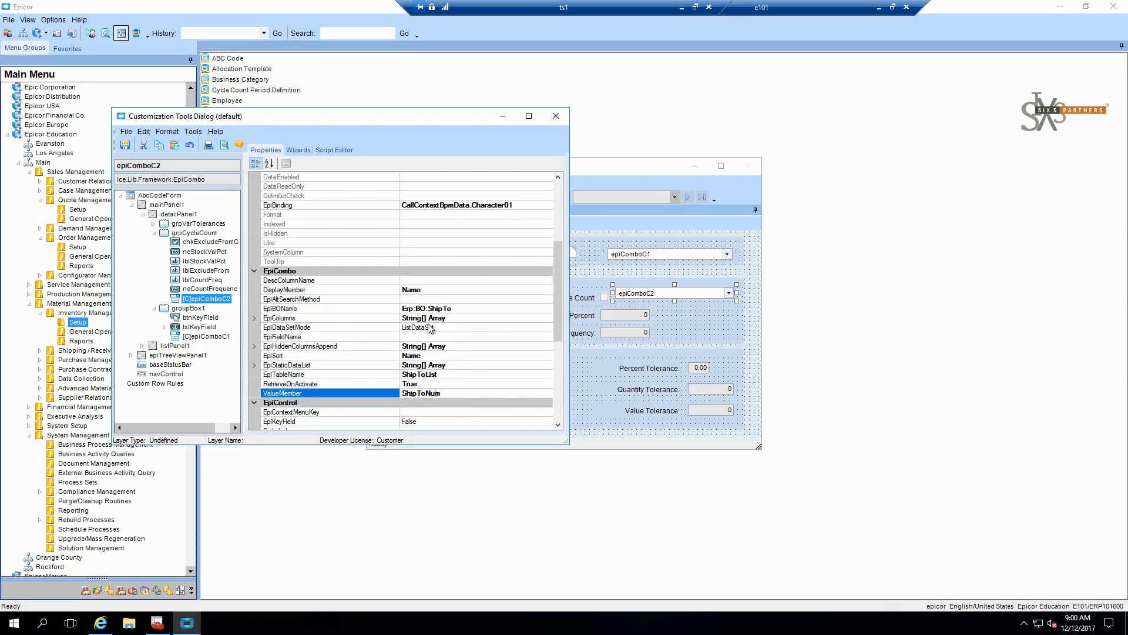
pyautogui.click(279, 318)
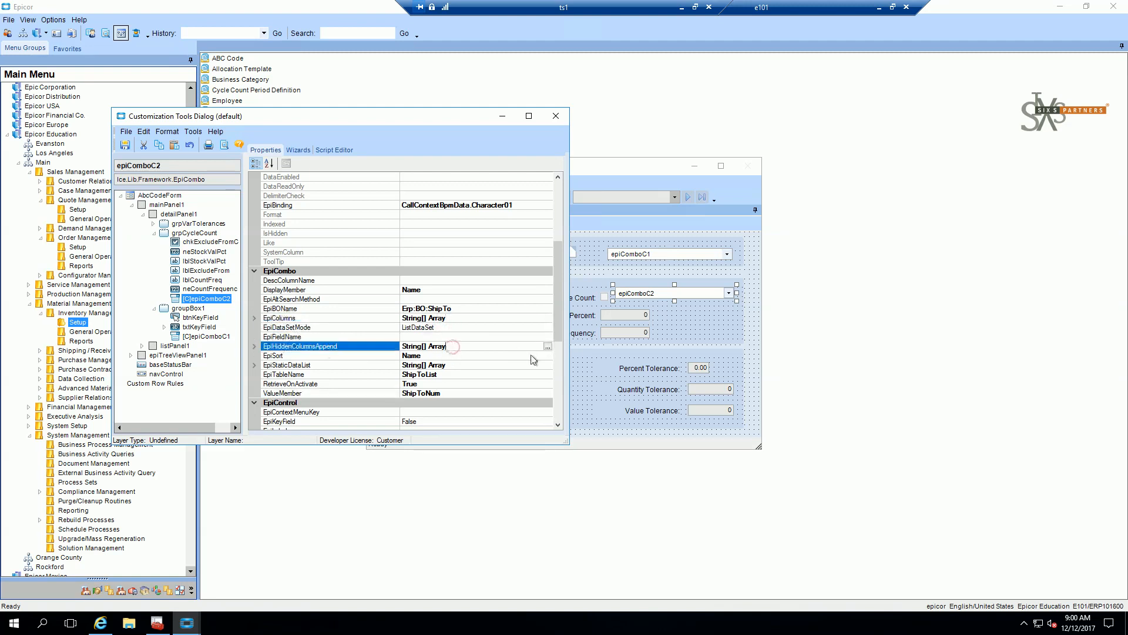
# Add CustNum to the ship-to combo's EpiHiddenColumnsAppend collection
pyautogui.click(548, 347)
pyautogui.write('CustNum')
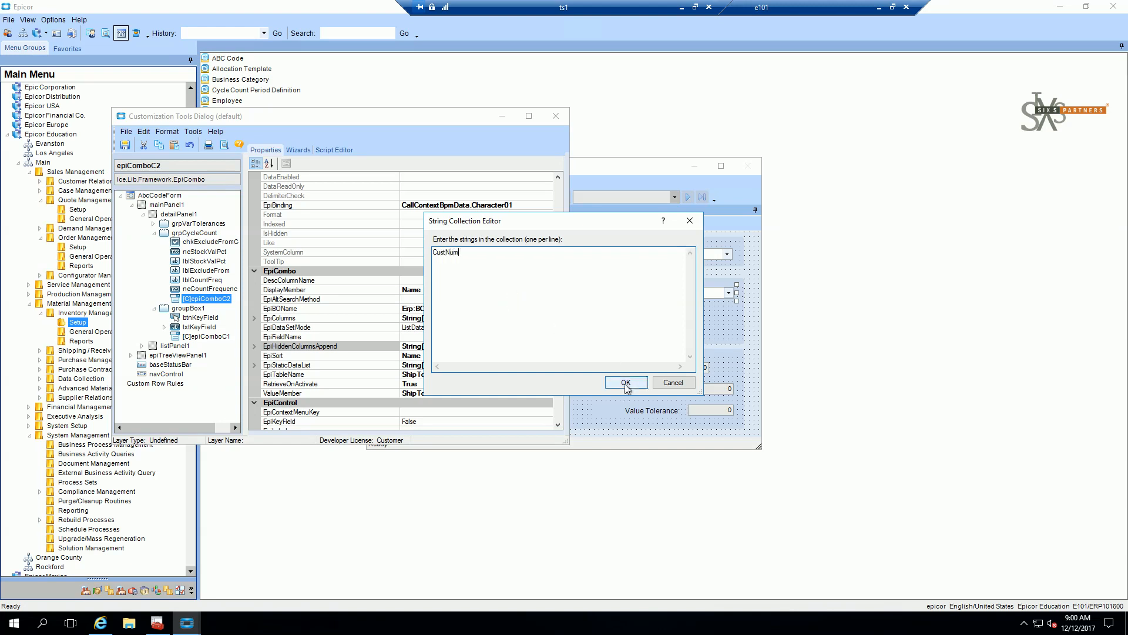
pyautogui.click(626, 382)
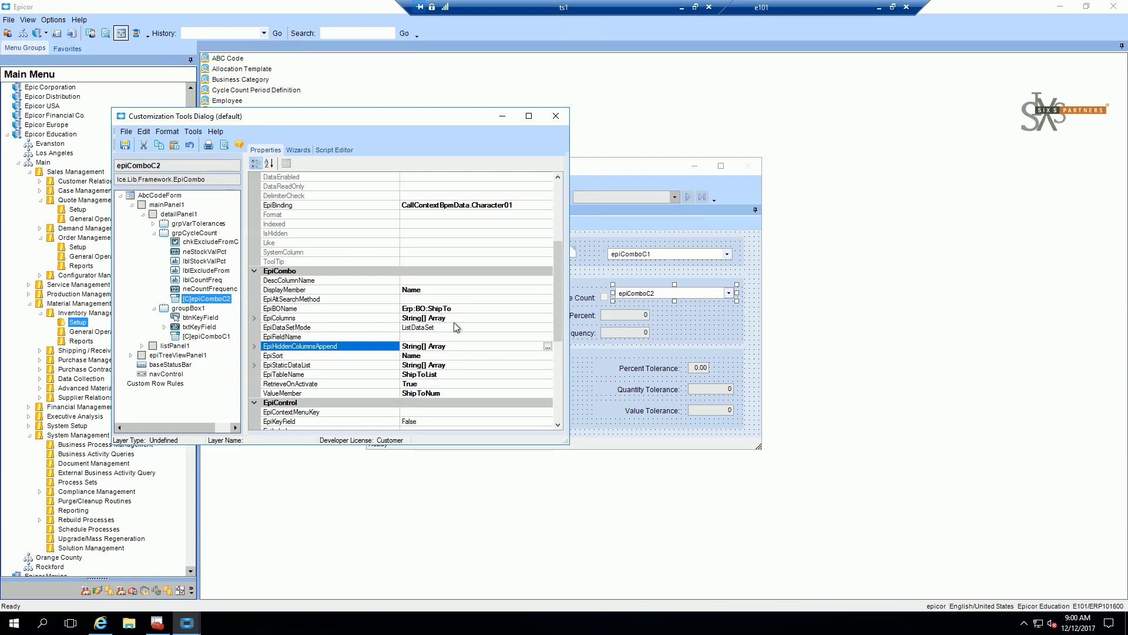
# Add ShipToNum above Name in the ship-to combo's EpiColumns collection
pyautogui.click(547, 345)
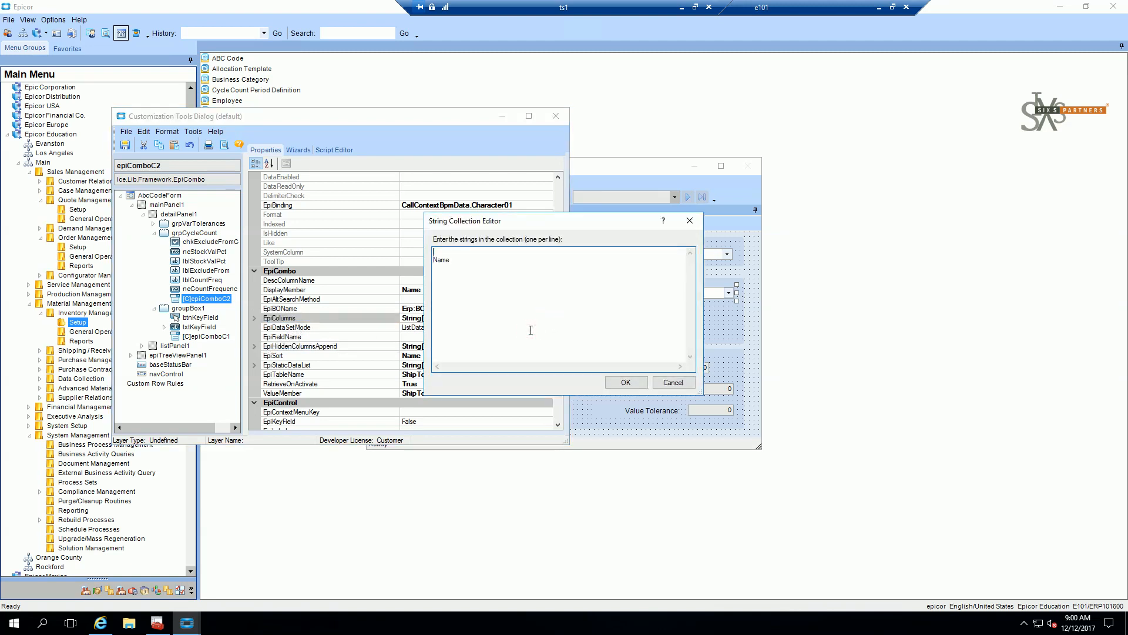
pyautogui.write('ShipToNum')
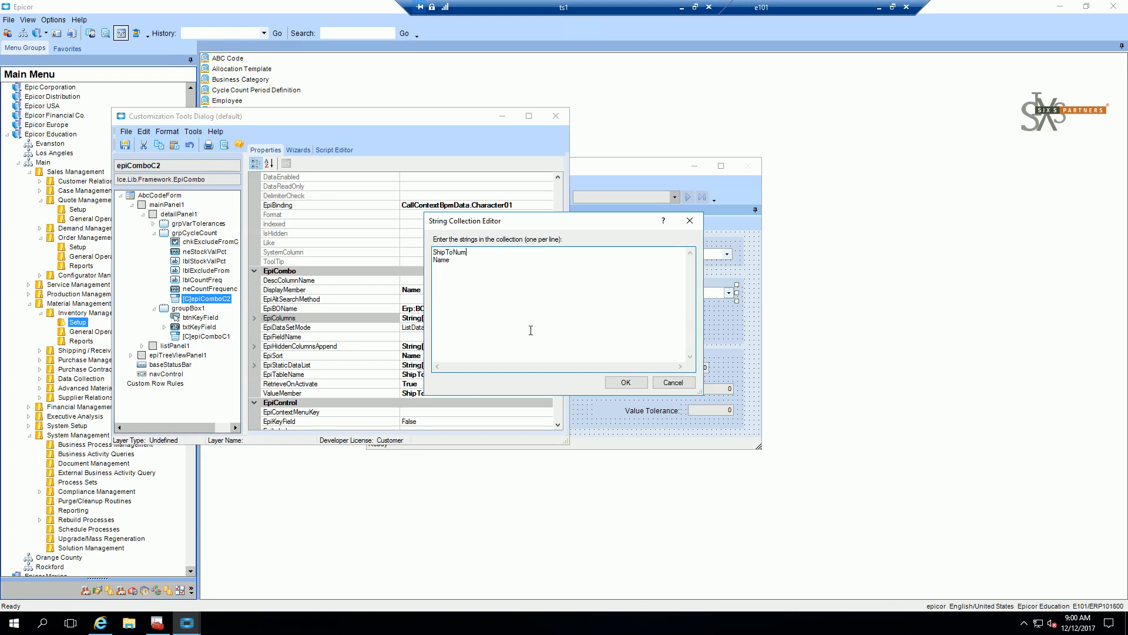
pyautogui.click(625, 382)
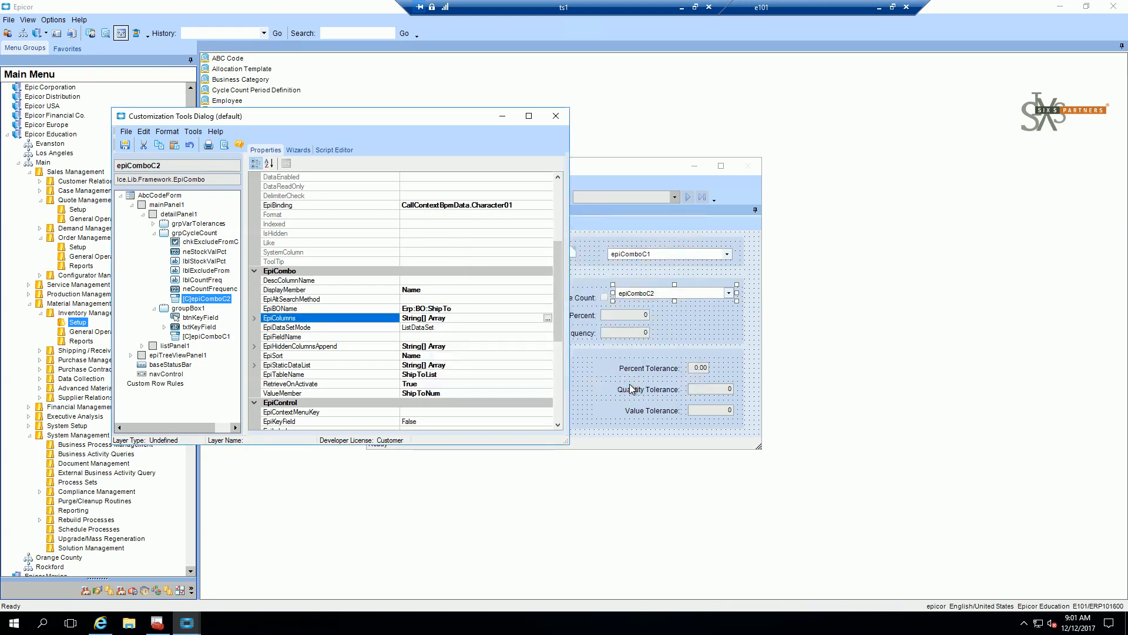
pyautogui.moveTo(482, 358)
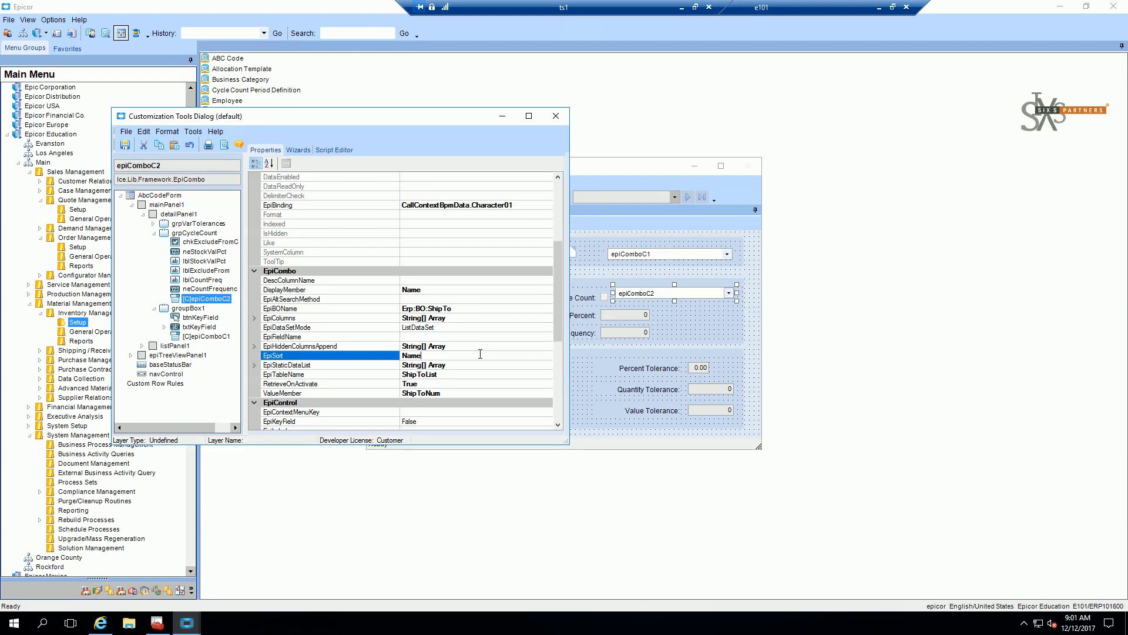
pyautogui.moveTo(557, 283)
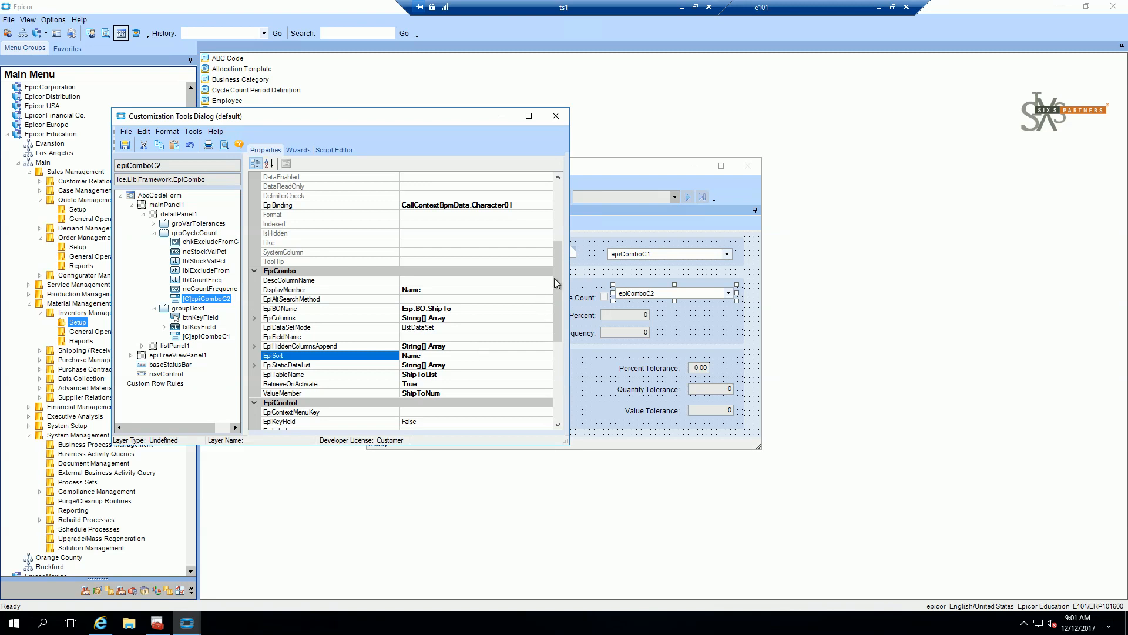
# Append the filter CustNum = ?[Number01,0] to the ship-to combo's EpiFiltersAppend
pyautogui.scroll(-3)
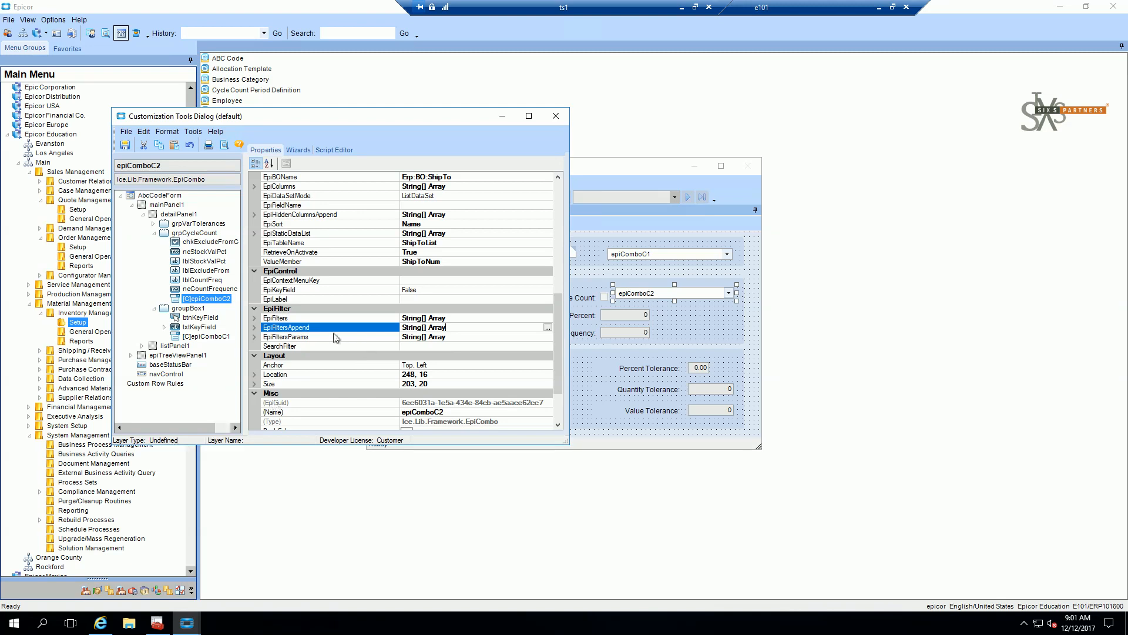
pyautogui.click(547, 328)
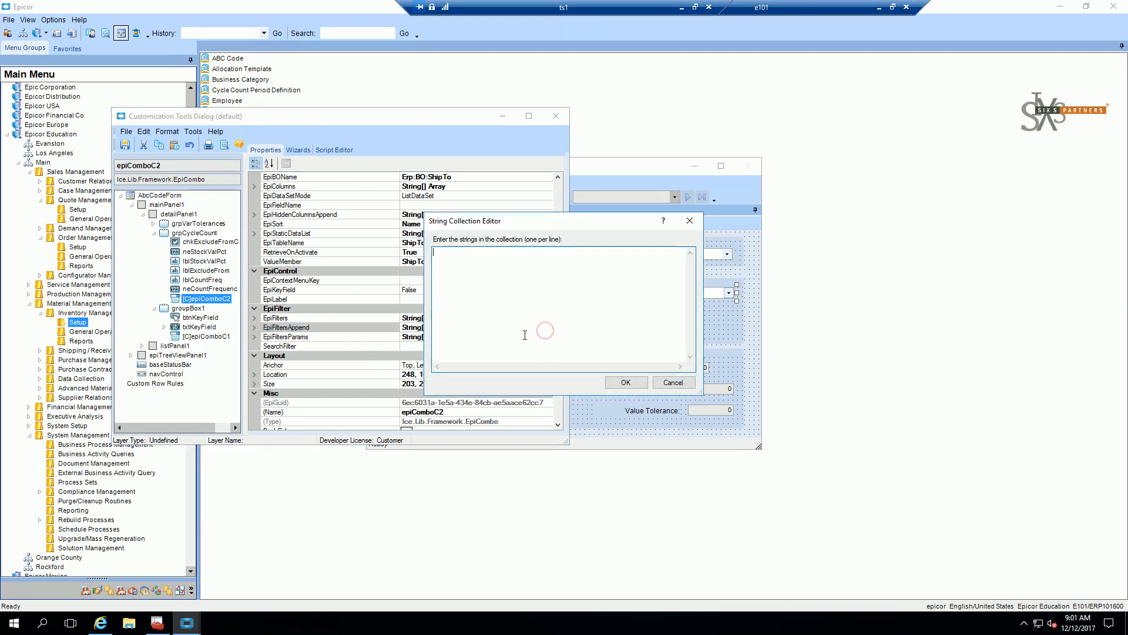
pyautogui.write('C')
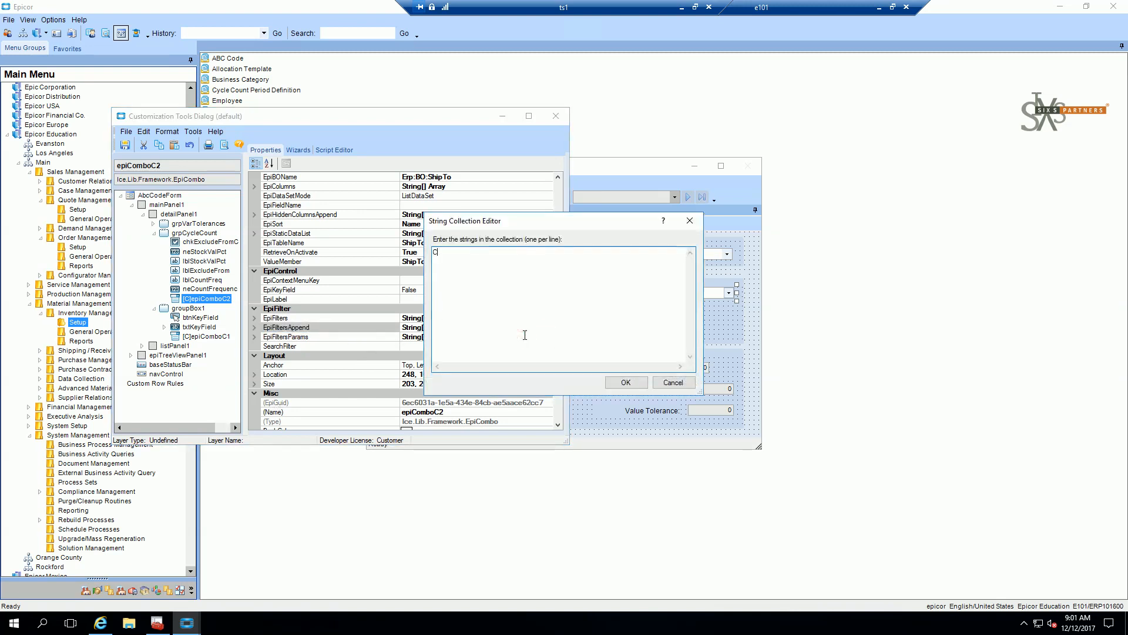
pyautogui.write("ustNum = '?[Number01")
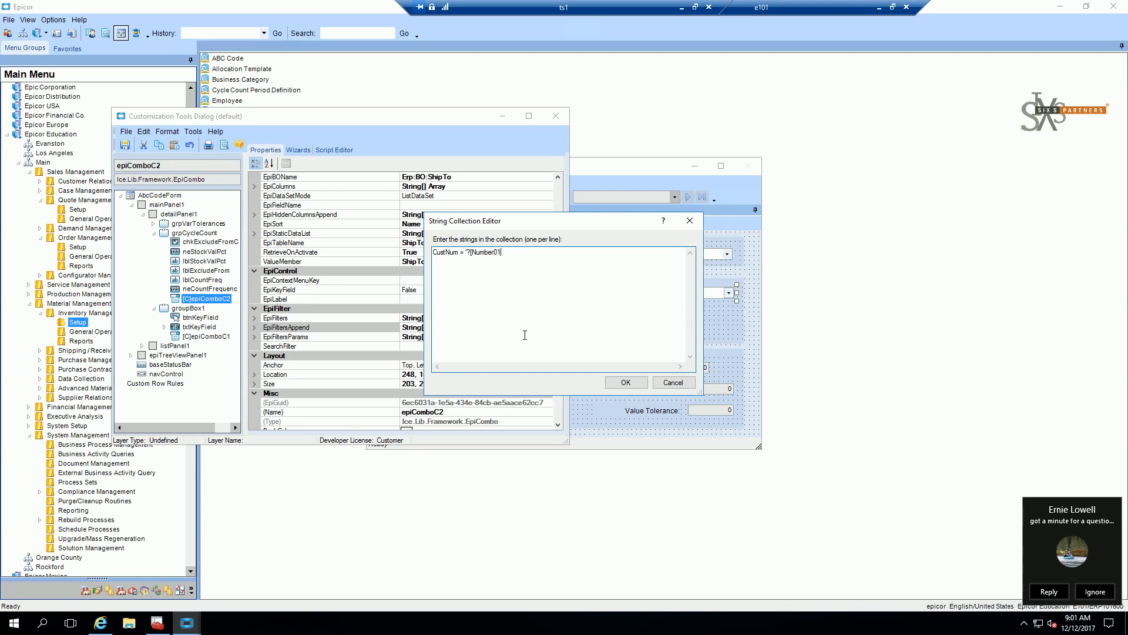
pyautogui.write(',0')
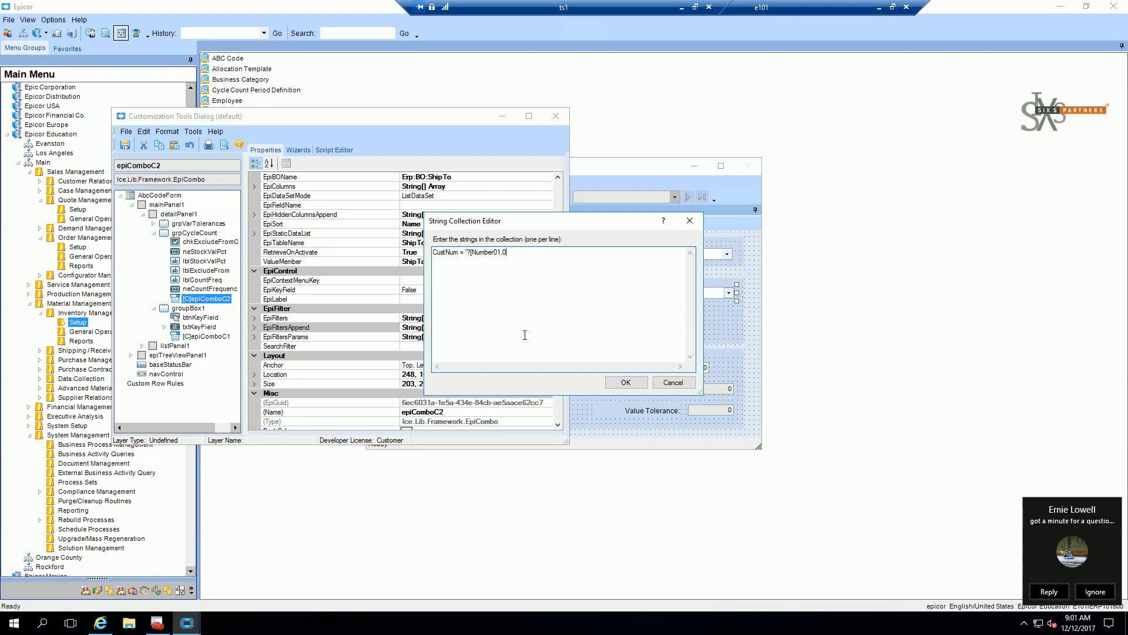
pyautogui.write(']')
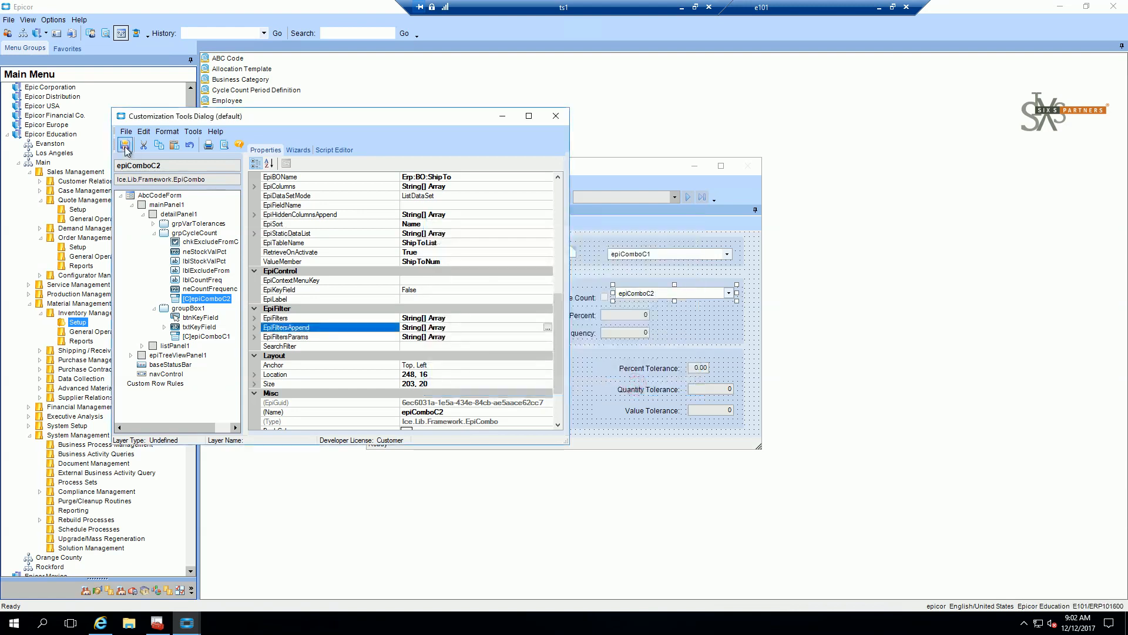
# Save the customization as CMBTest and close the Customization Tools
pyautogui.click(127, 145)
pyautogui.write('C')
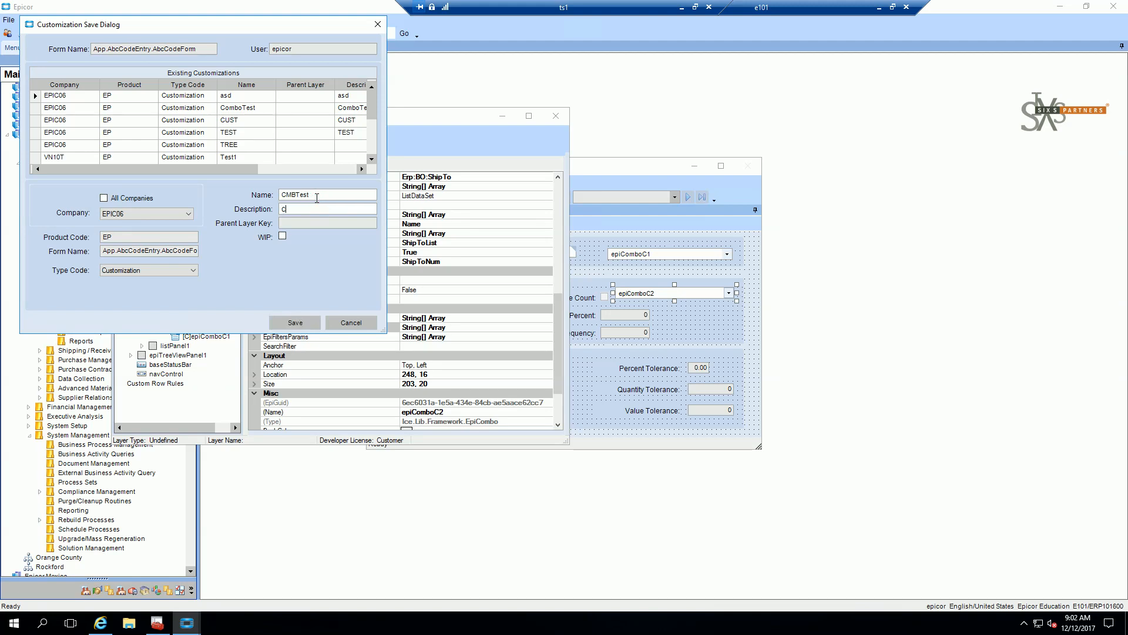
pyautogui.write('MBTest')
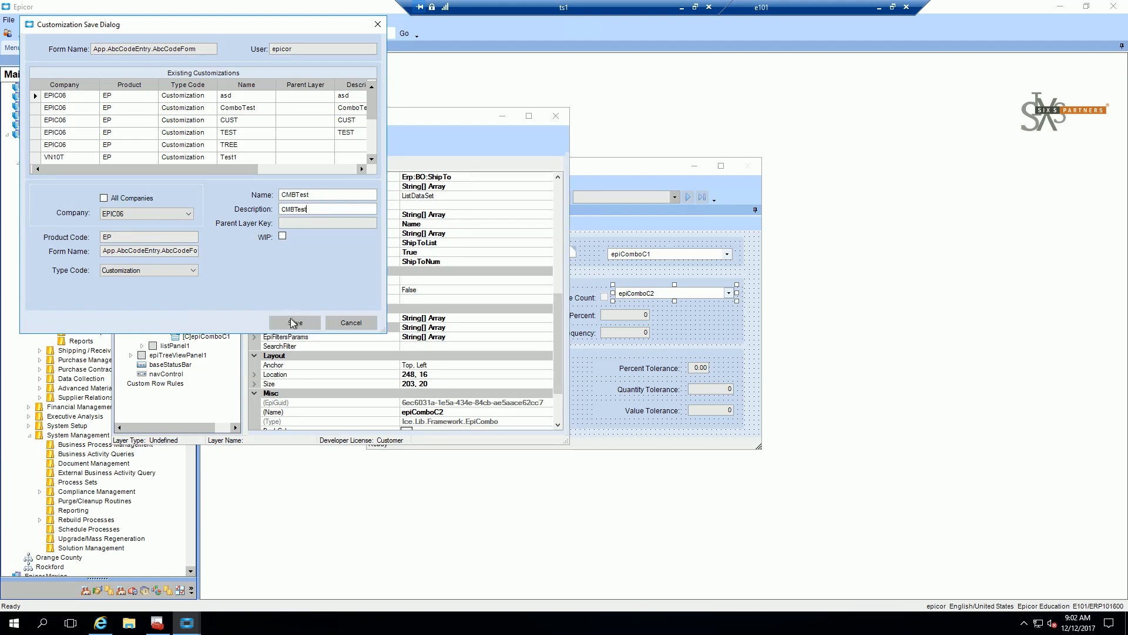
pyautogui.click(293, 322)
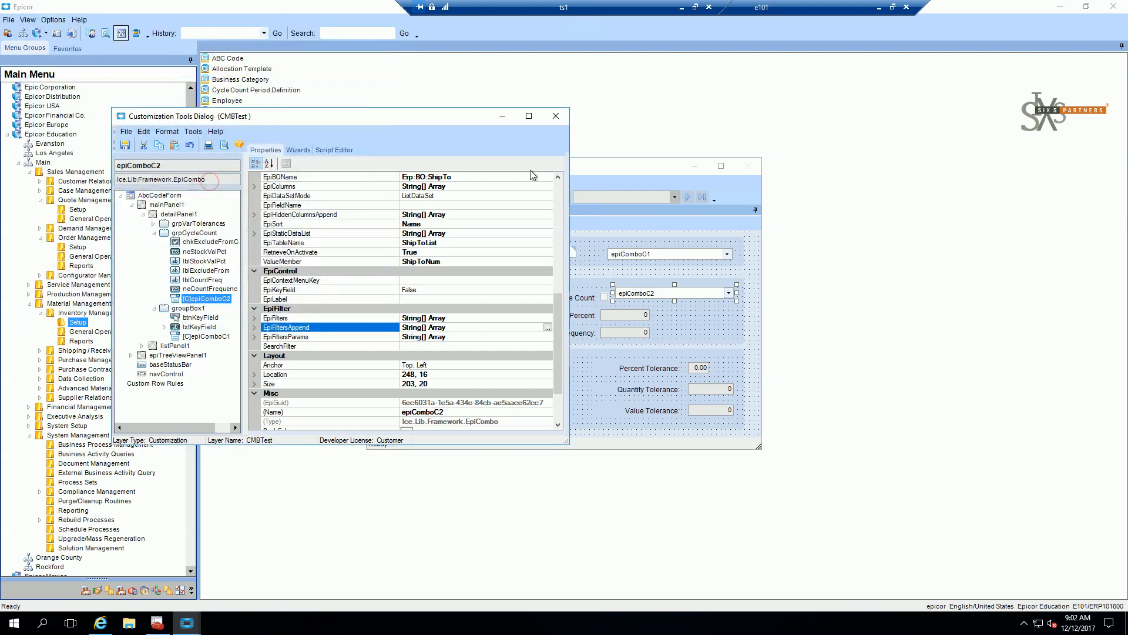
pyautogui.click(555, 115)
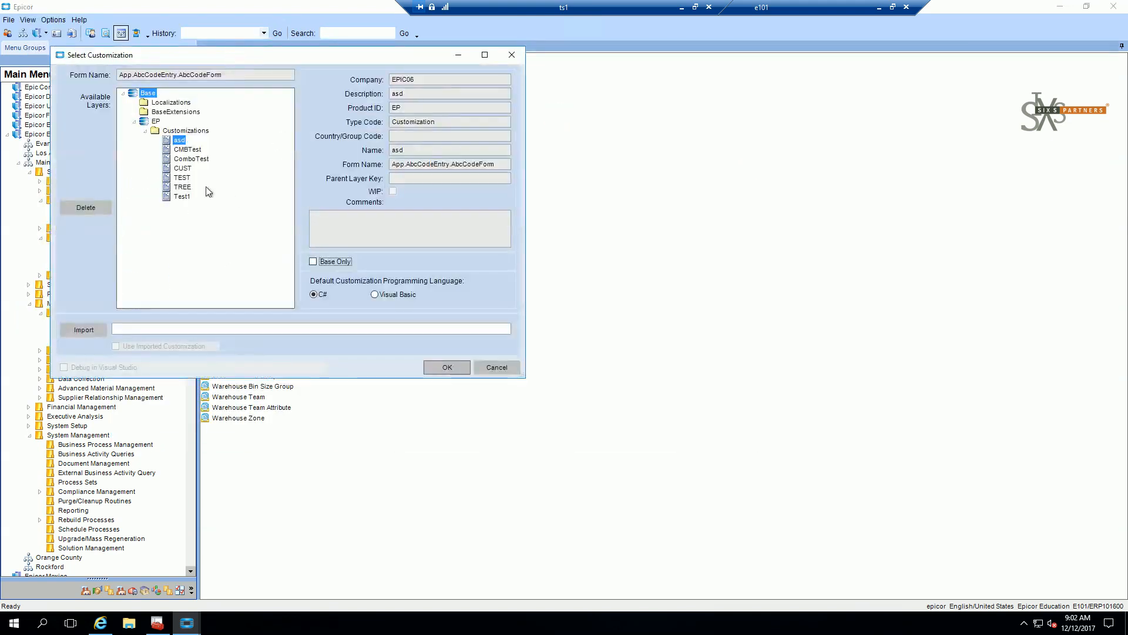
# Launch ABC Code Maintenance with CMBTest and pick Addison, INC as the customer
pyautogui.click(447, 367)
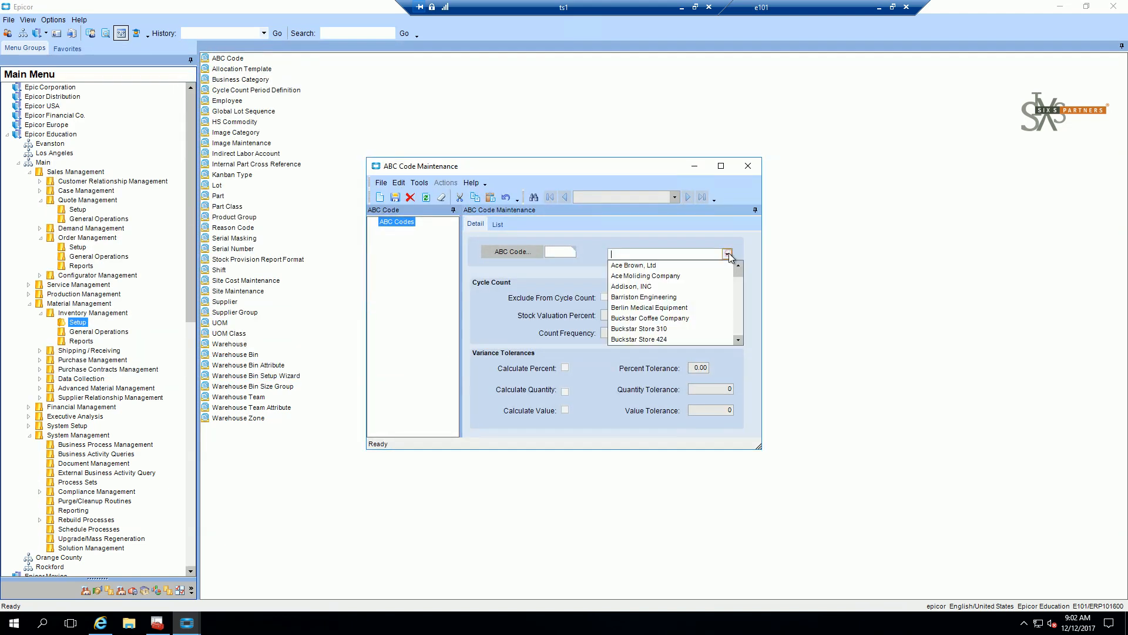
pyautogui.click(631, 286)
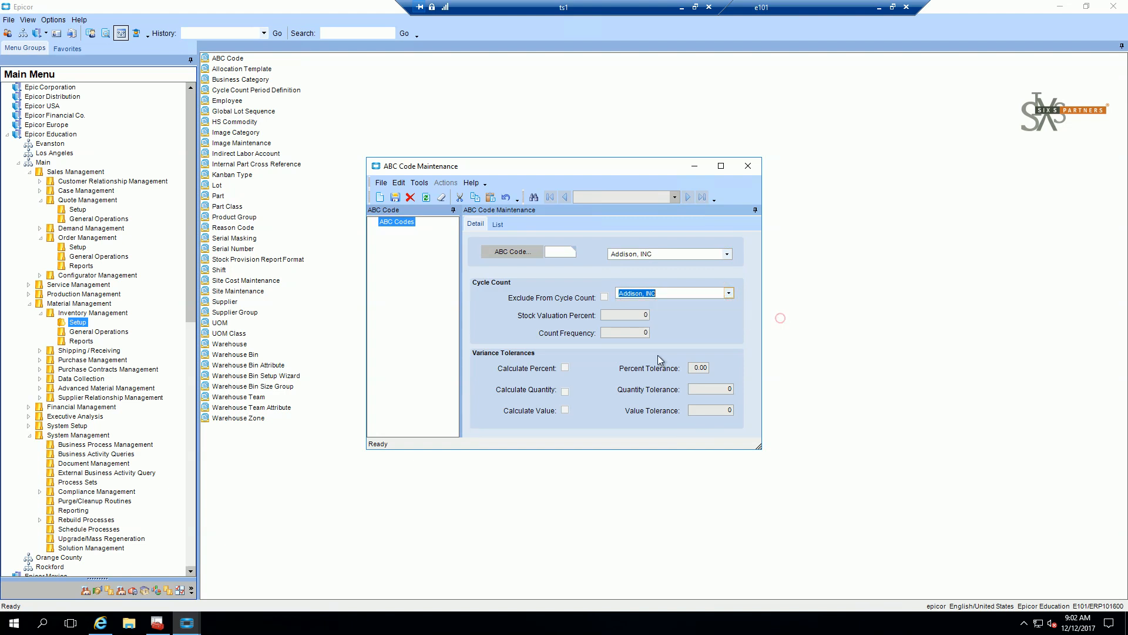
pyautogui.click(729, 254)
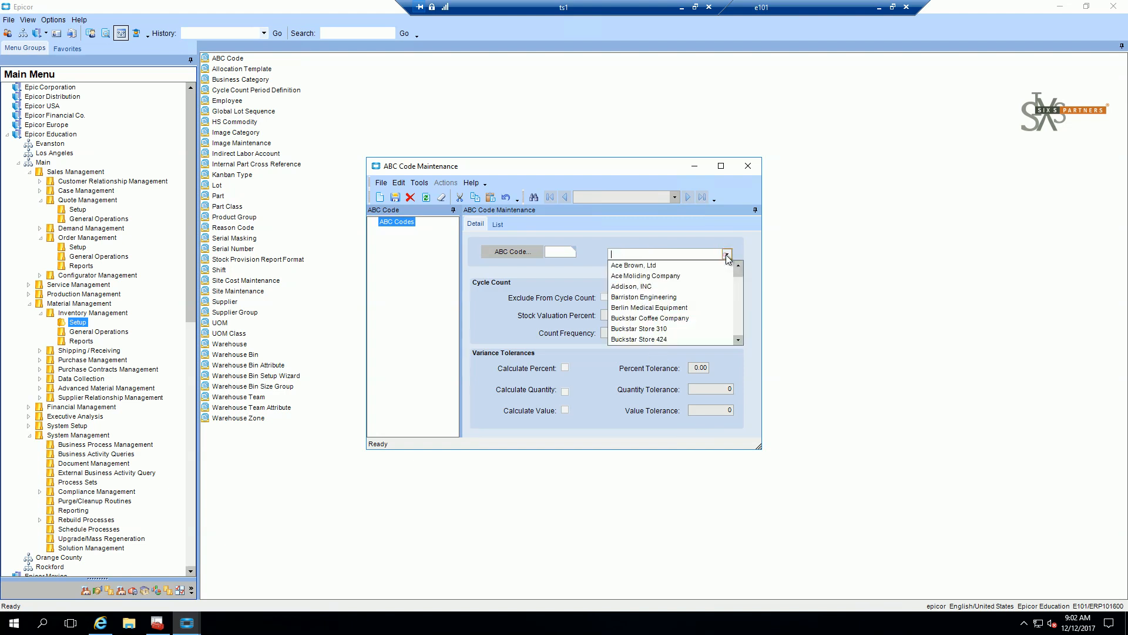
pyautogui.click(640, 329)
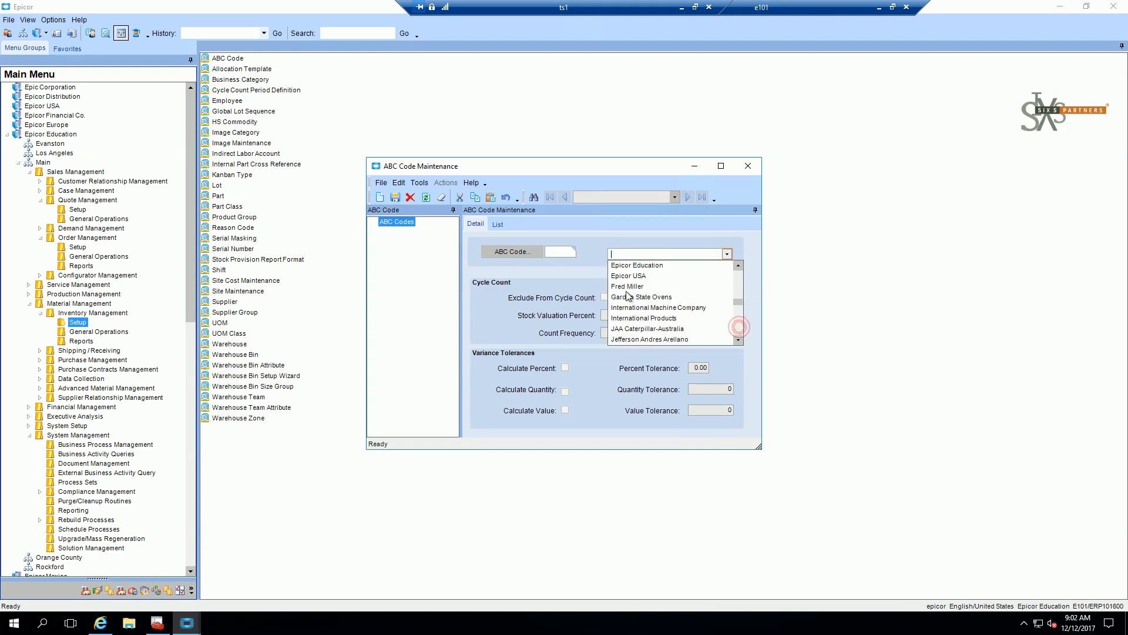
pyautogui.click(627, 286)
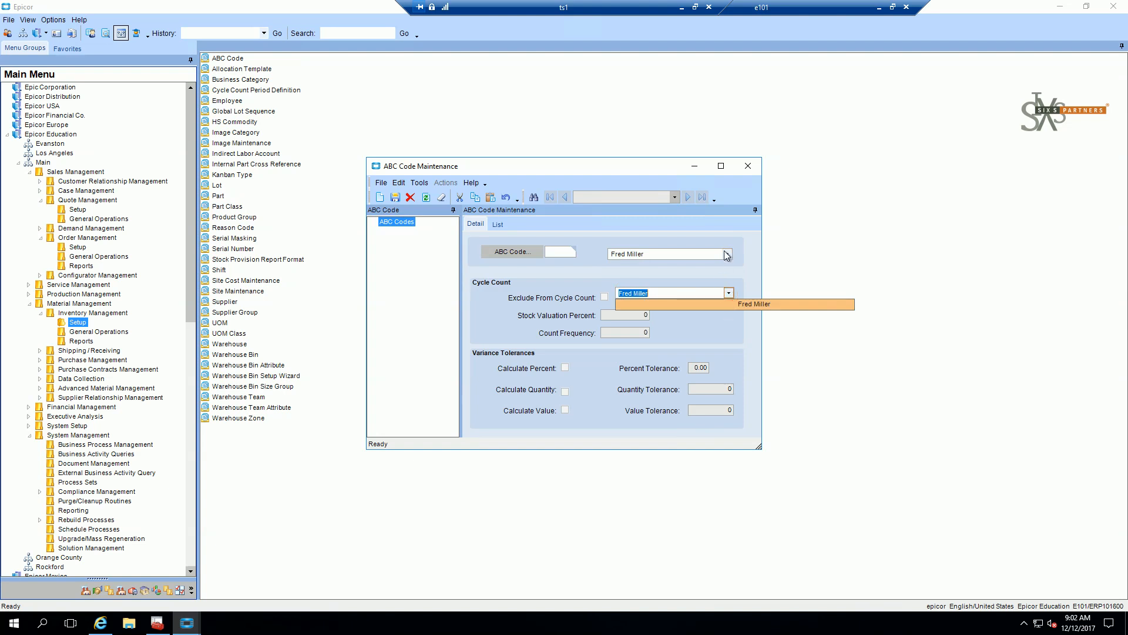
pyautogui.click(727, 254)
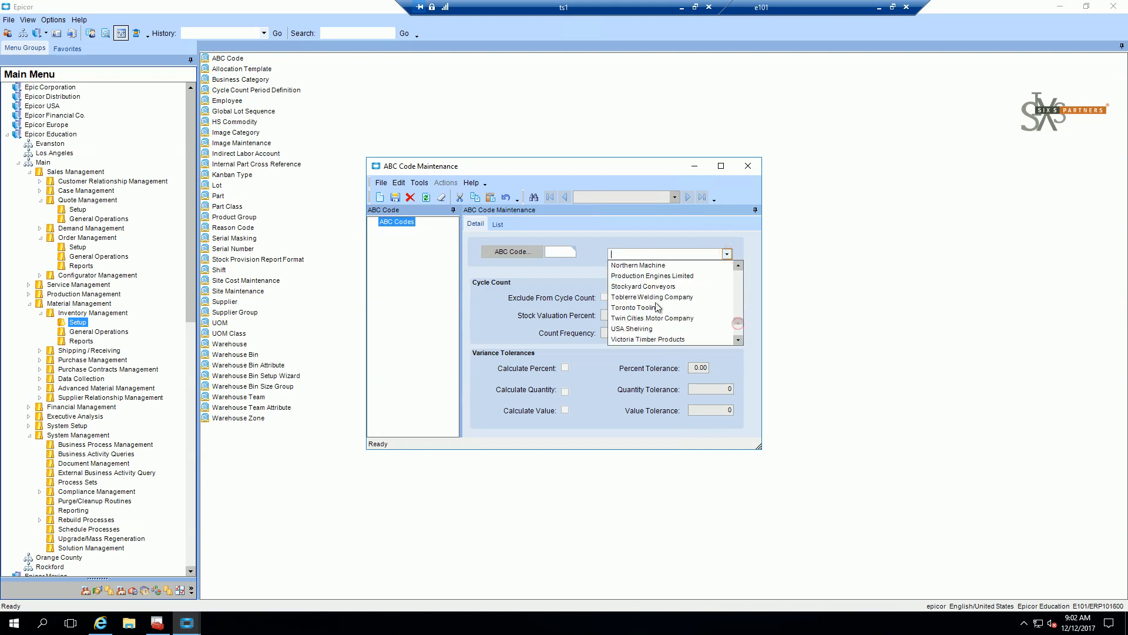
pyautogui.click(651, 297)
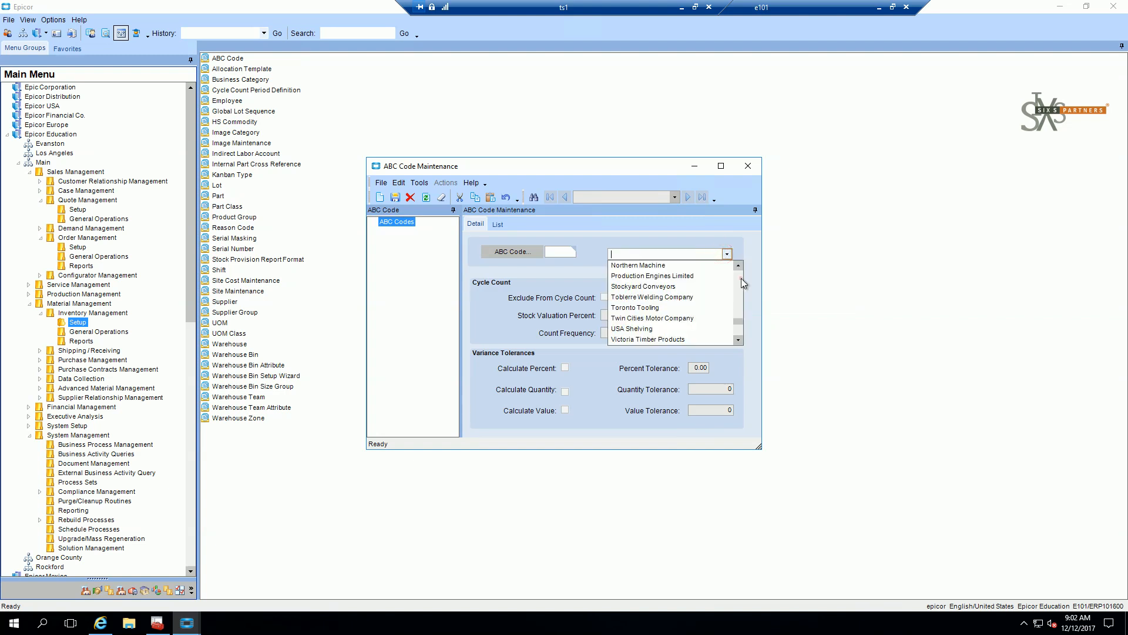
pyautogui.click(652, 297)
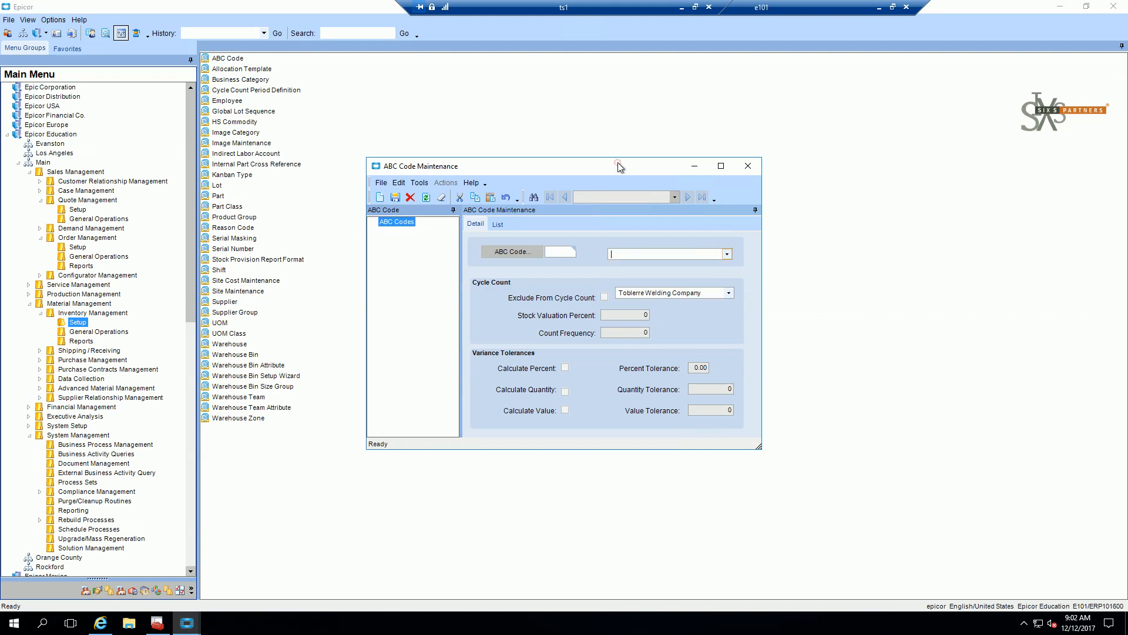